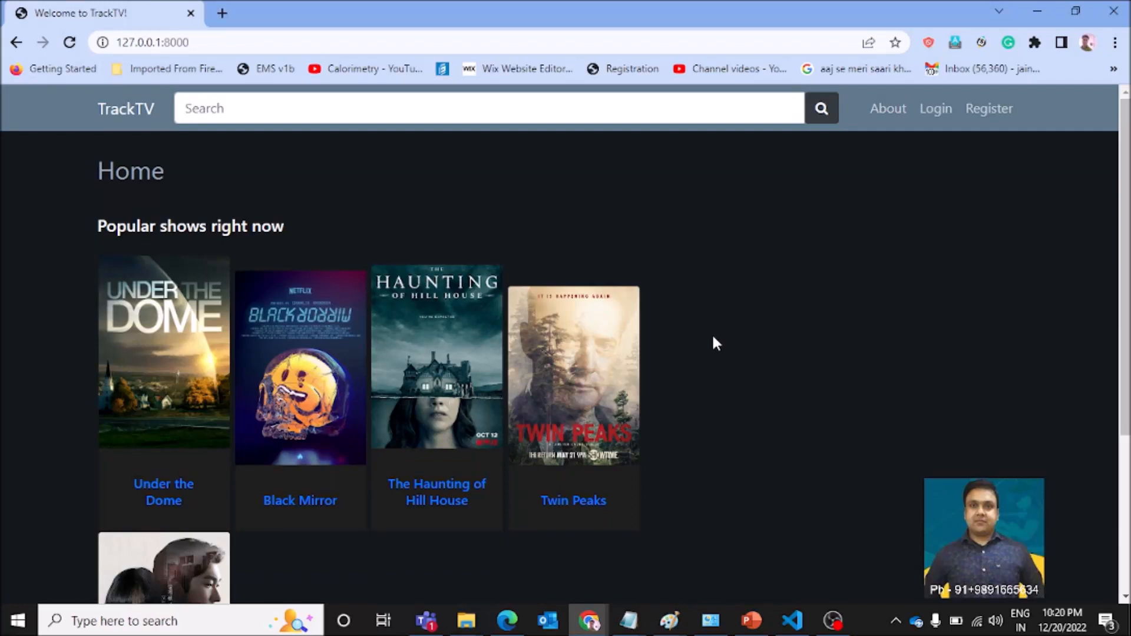
Register a new TrackTV account with username 'Mohan' from the navbar Register page
scroll("down", 3)
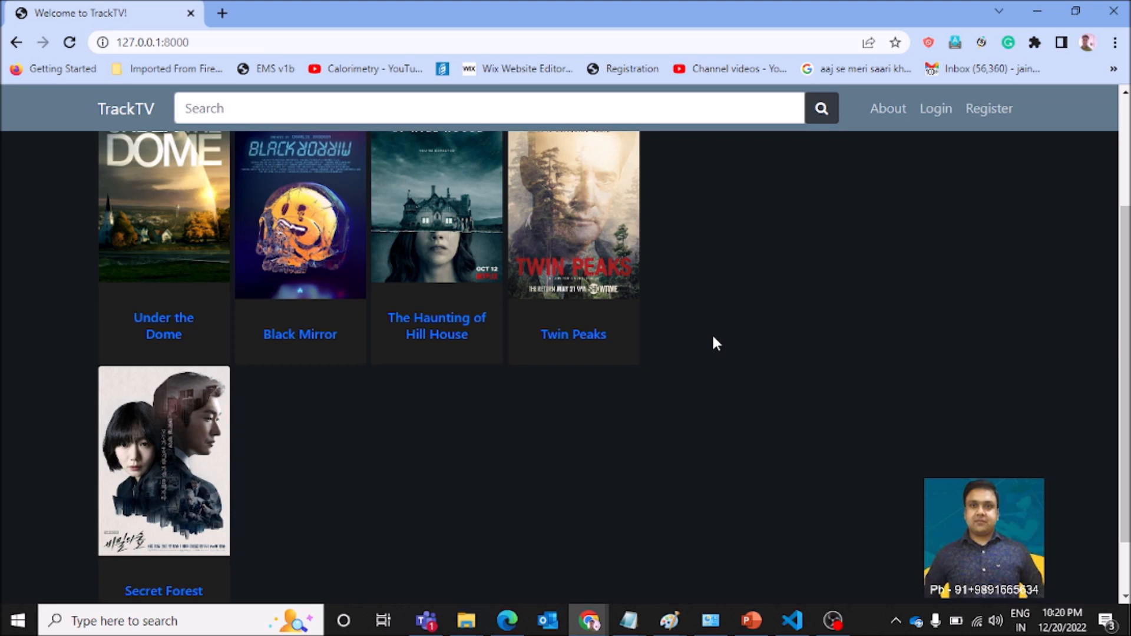
mouse_move(638, 194)
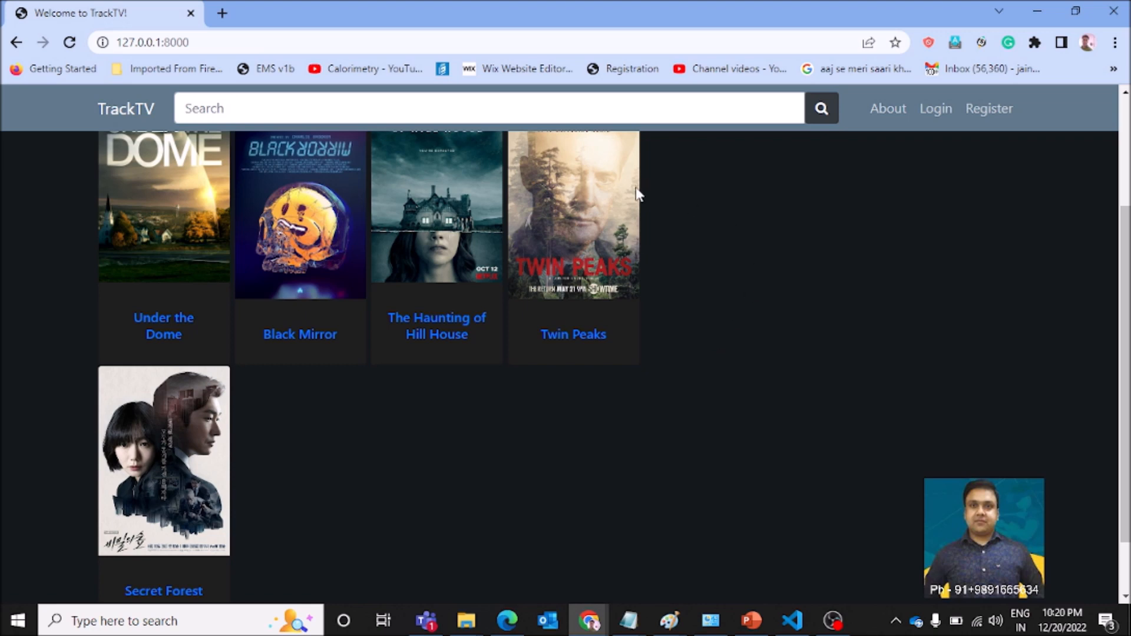
mouse_move(728, 253)
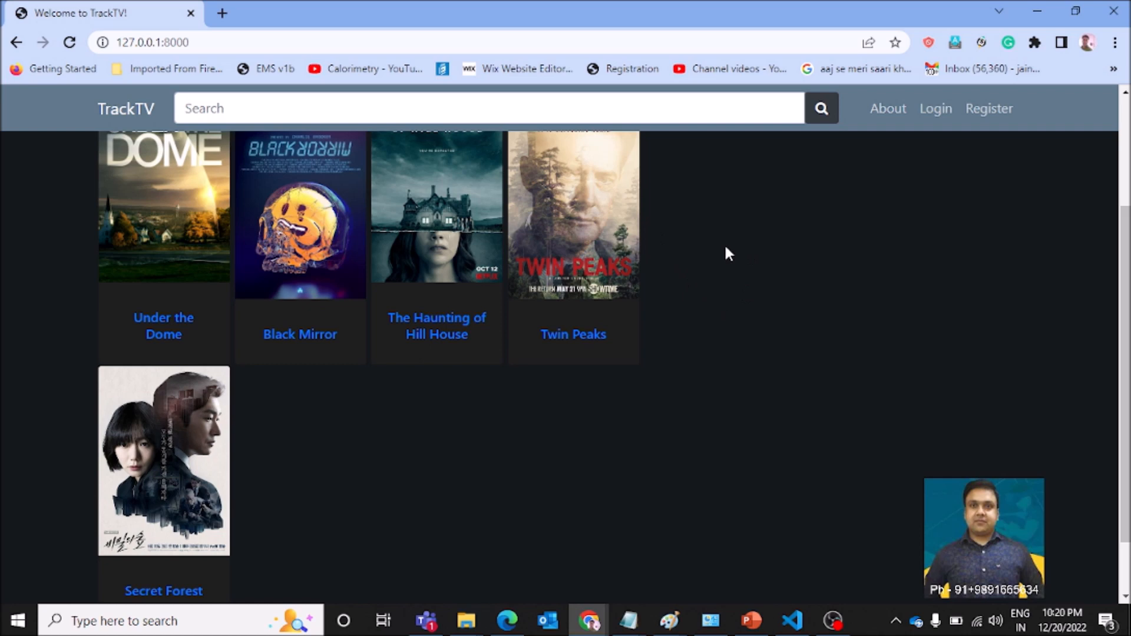
mouse_move(803, 370)
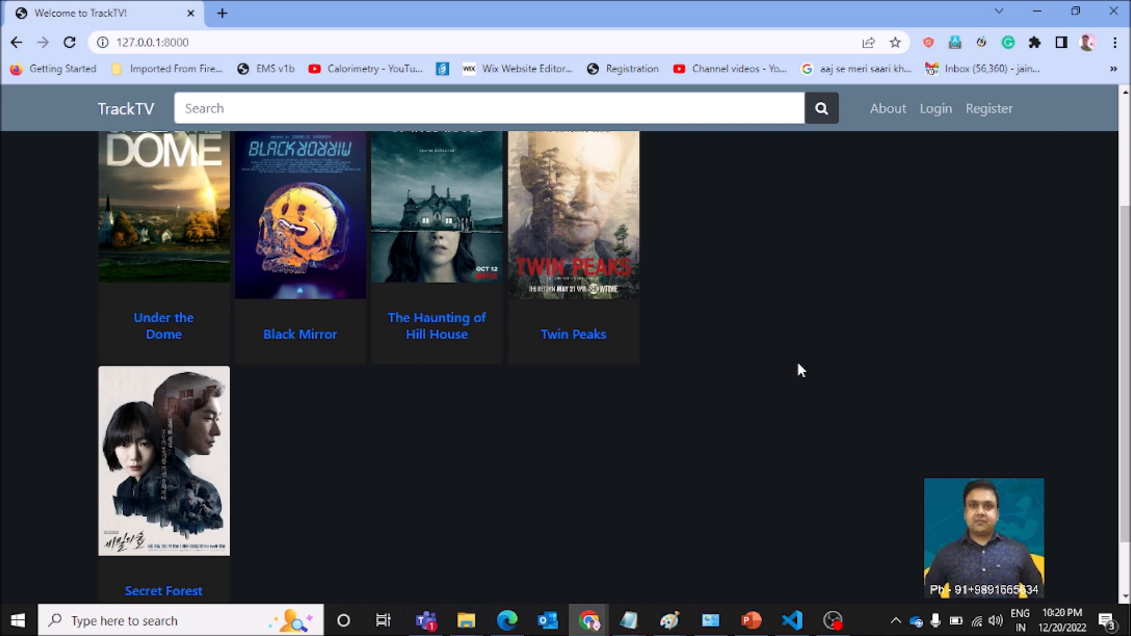
mouse_move(833, 556)
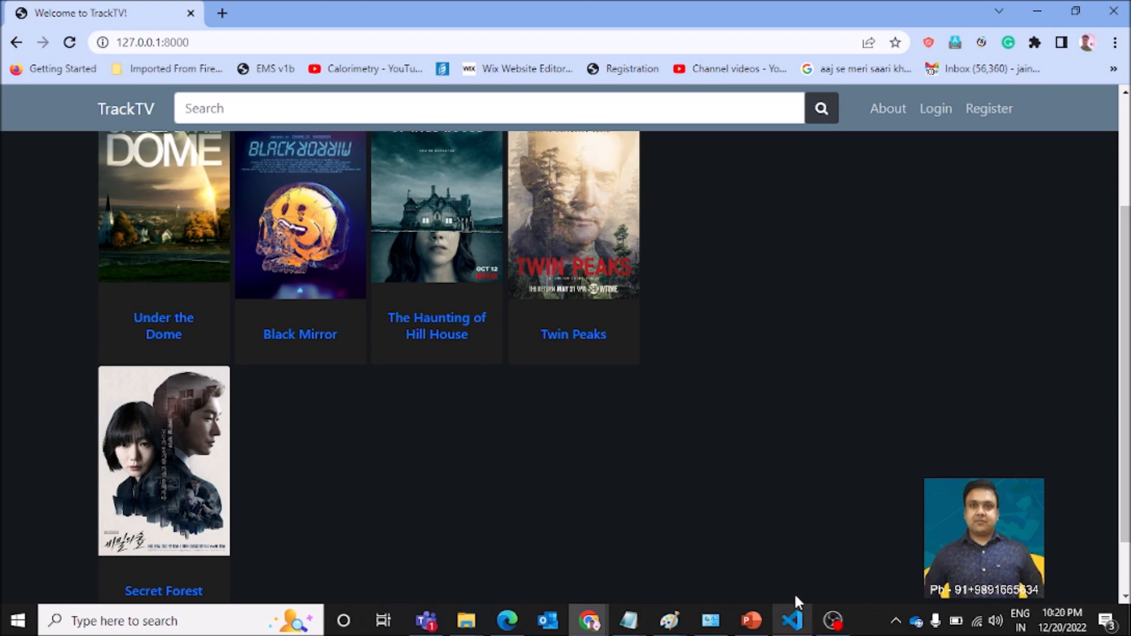
mouse_move(738, 445)
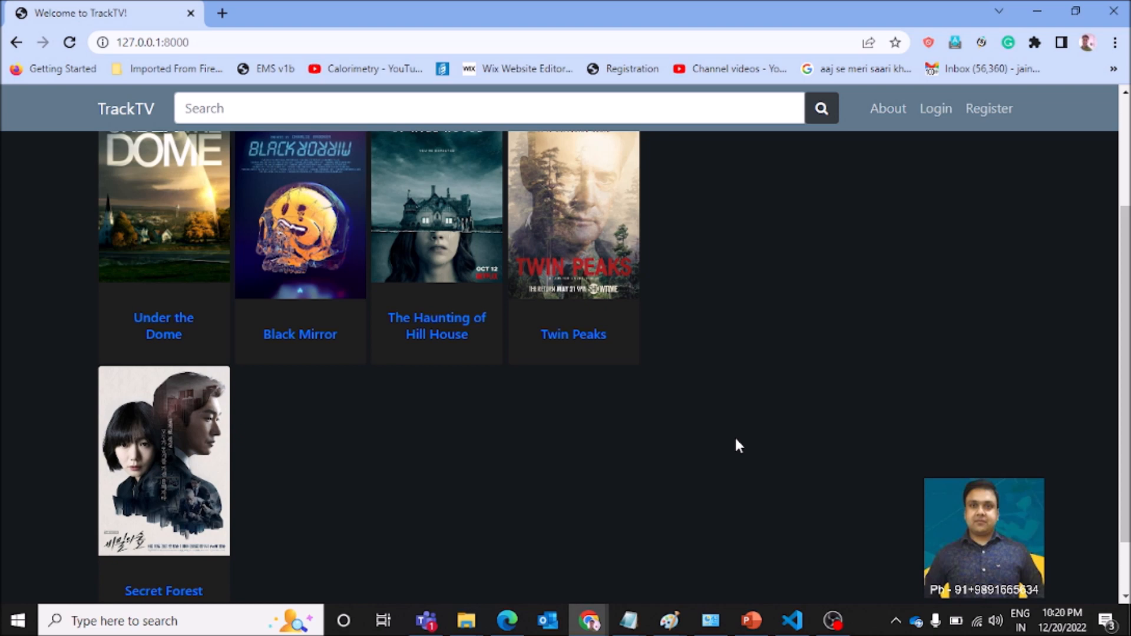
mouse_move(550, 372)
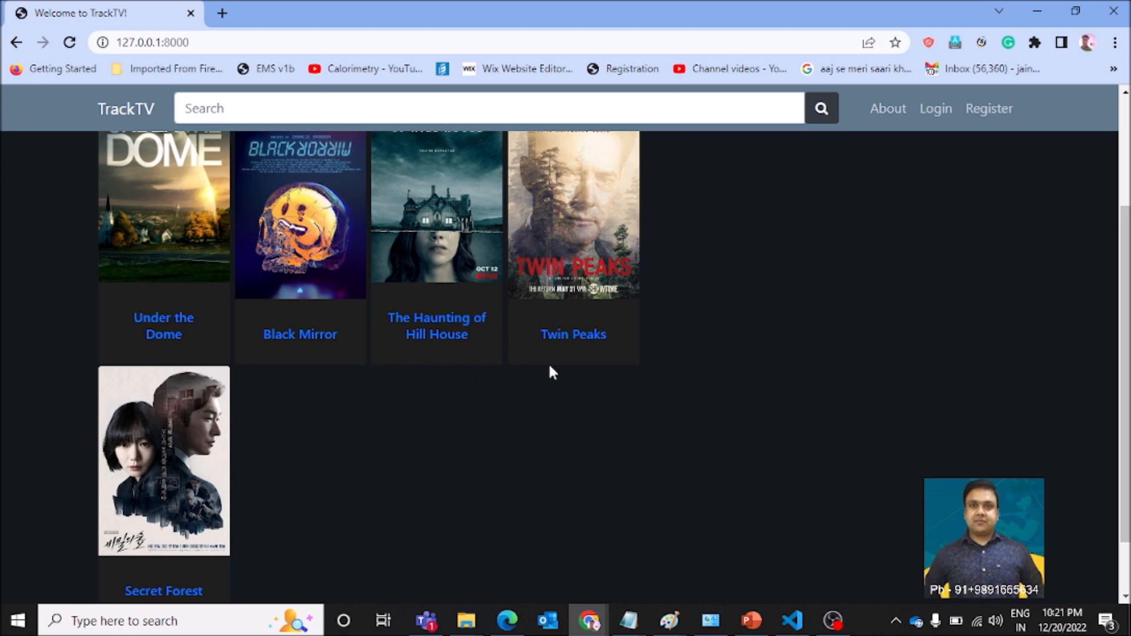
left_click(144, 43)
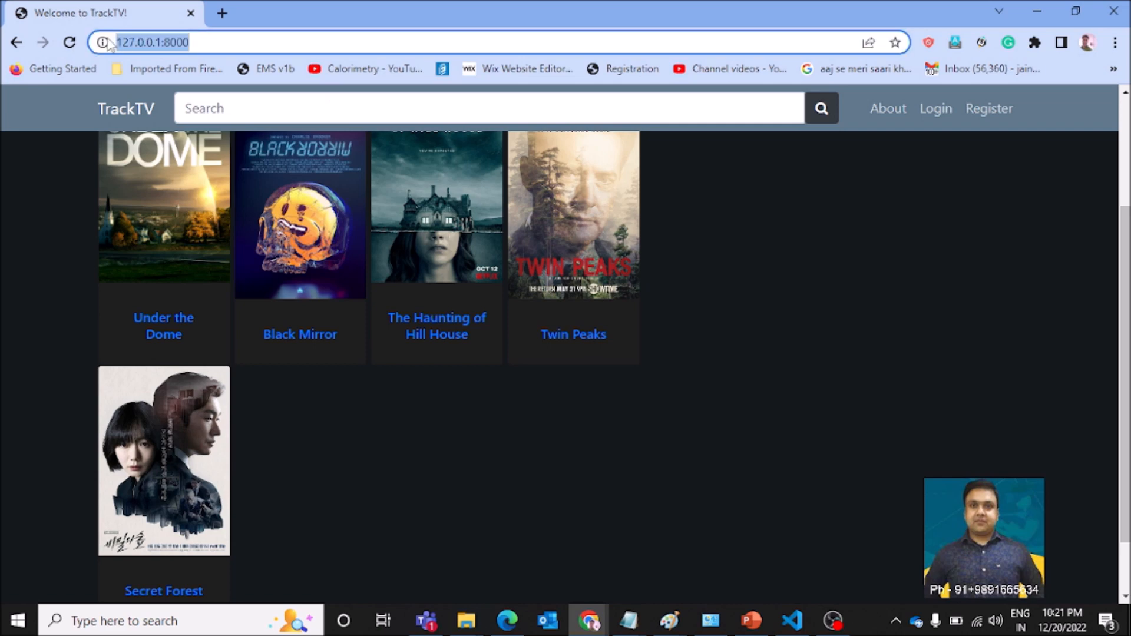
mouse_move(550, 304)
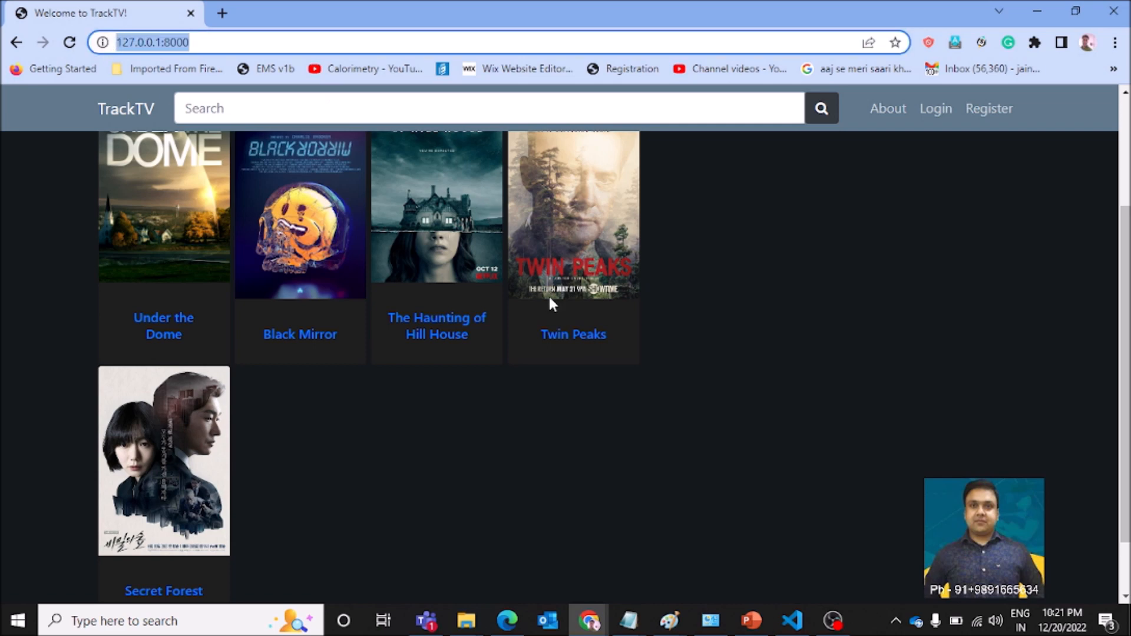
mouse_move(267, 72)
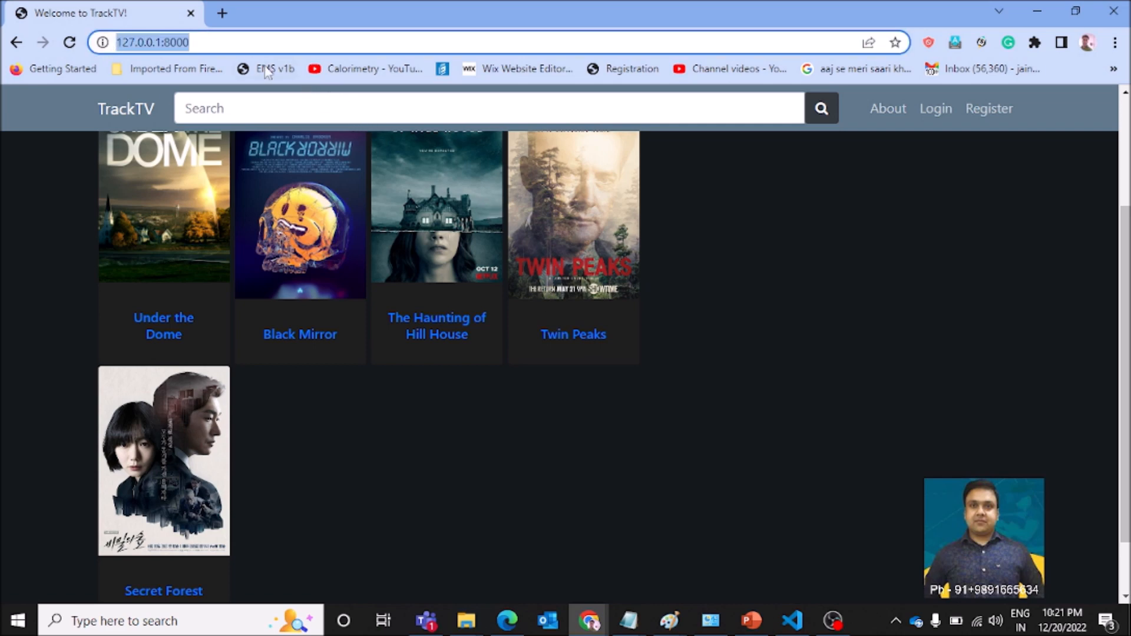
mouse_move(696, 231)
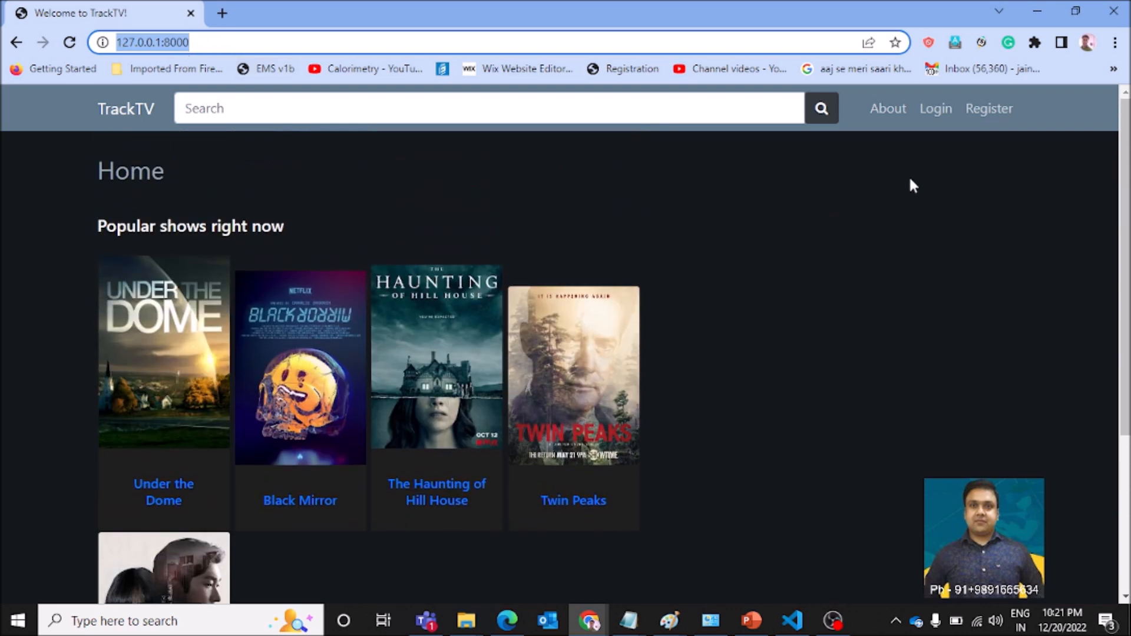
mouse_move(874, 179)
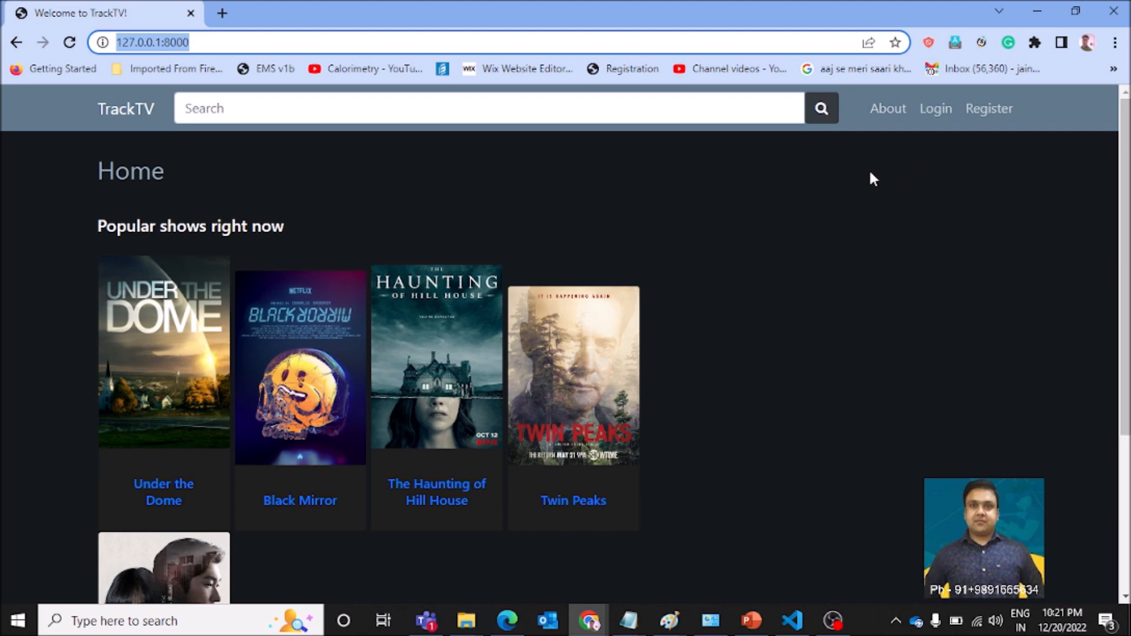
left_click(989, 108)
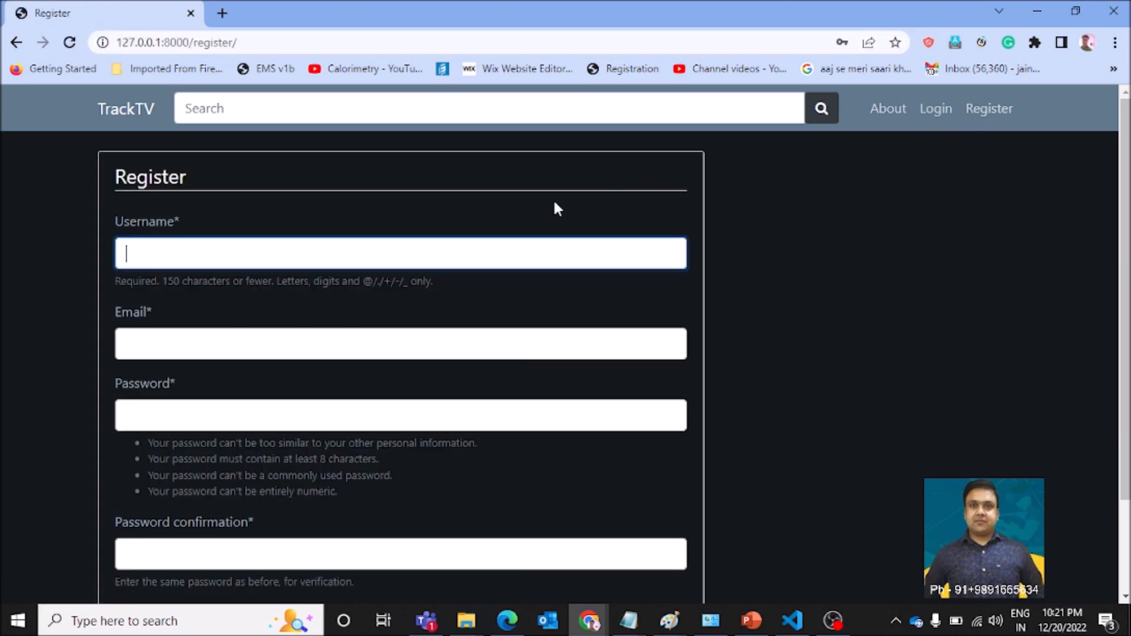
mouse_move(531, 233)
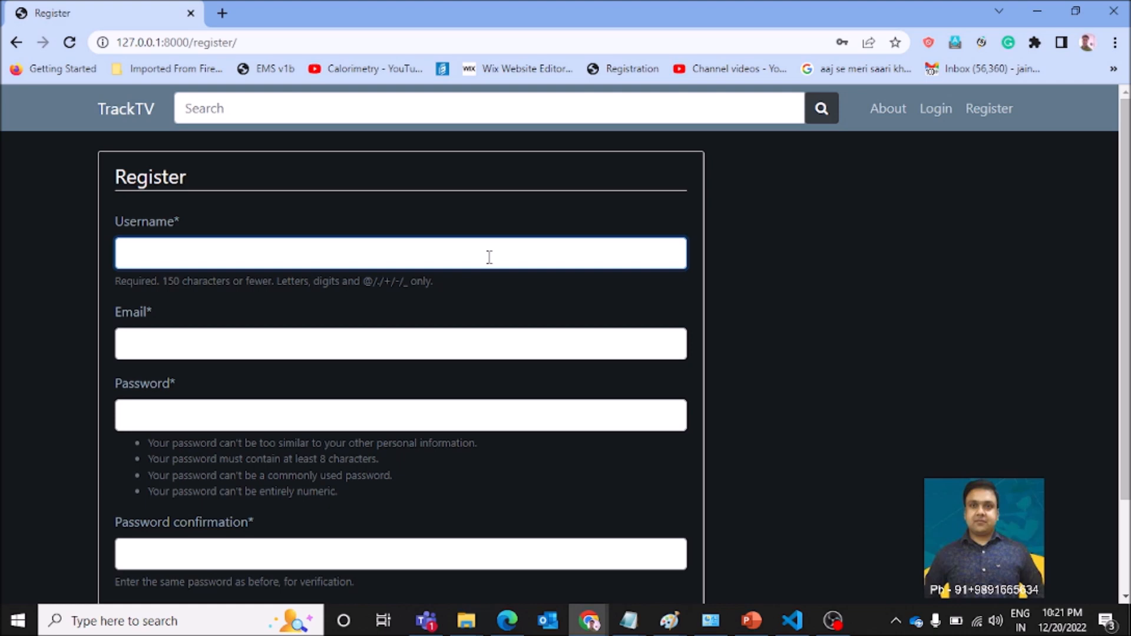
type("Mohan")
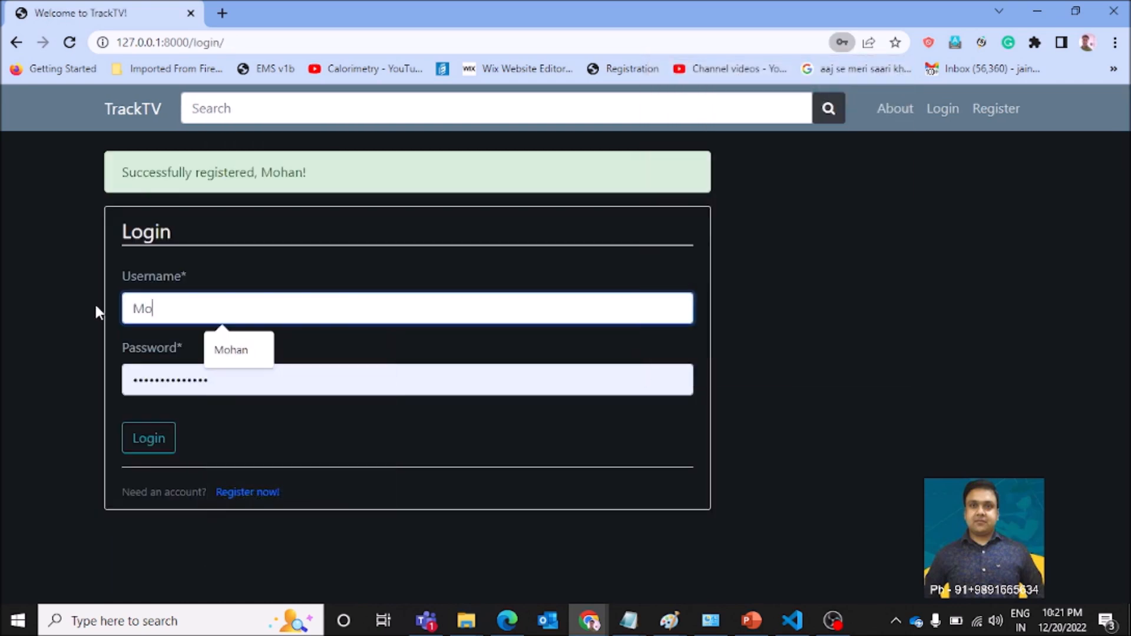
Log in as the new user from the saved username suggestion and browse the home page posters
left_click(231, 350)
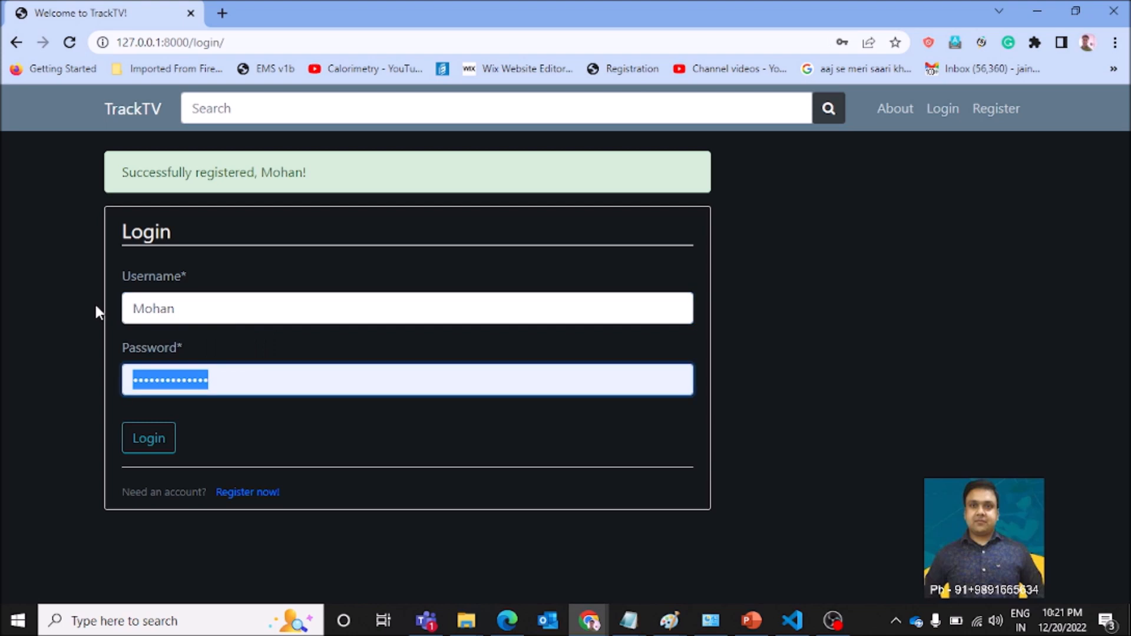
left_click(407, 379)
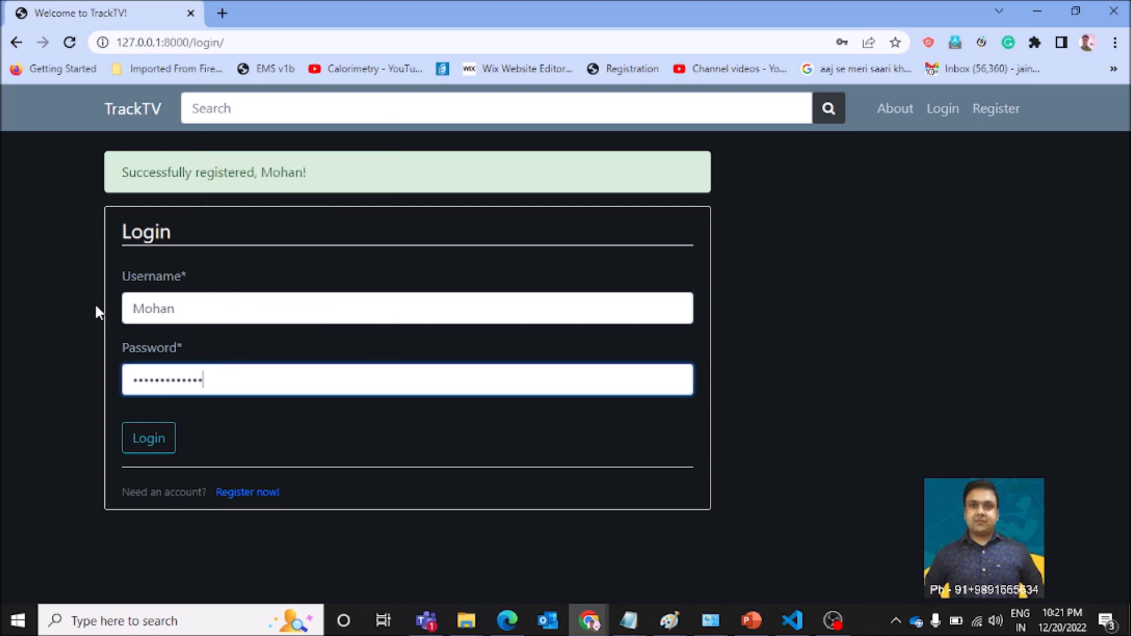
left_click(148, 439)
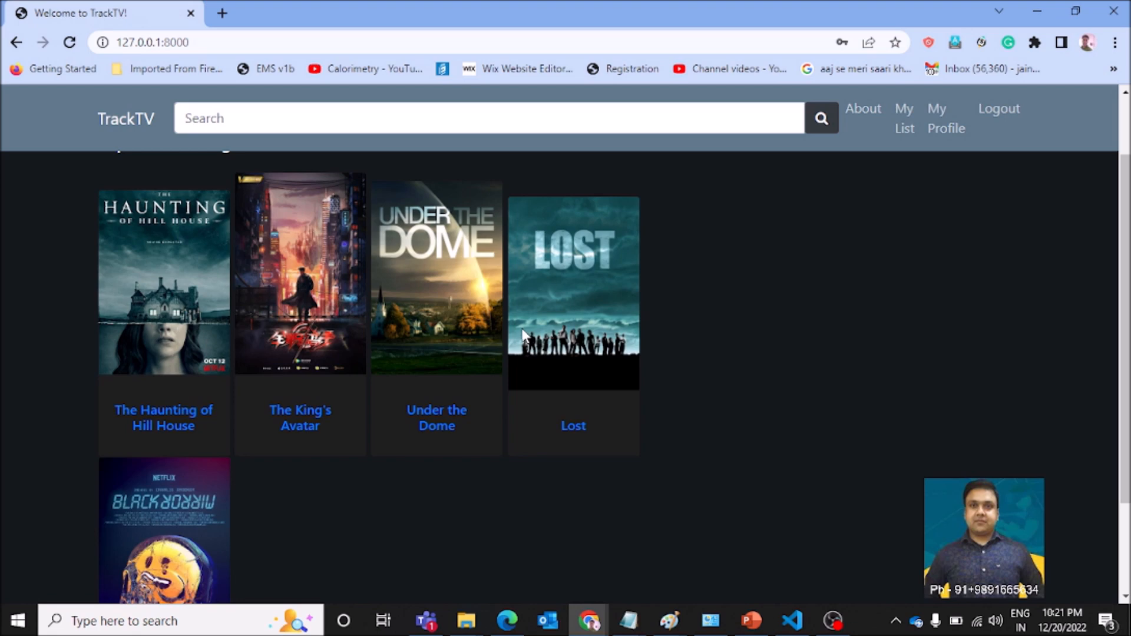
mouse_move(510, 301)
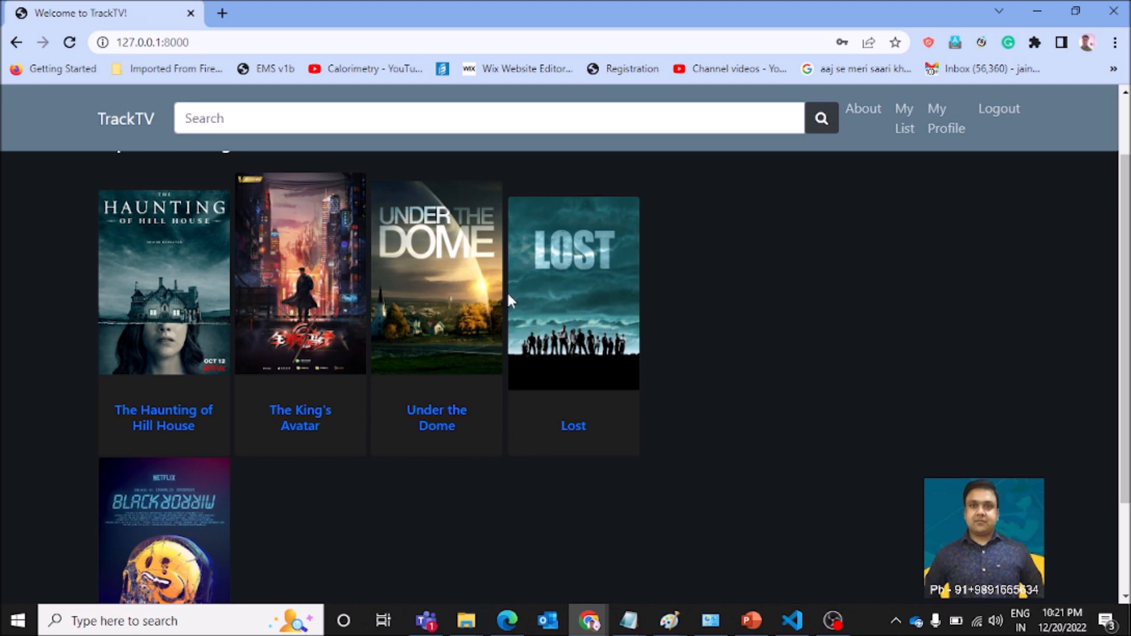
scroll("down", 3)
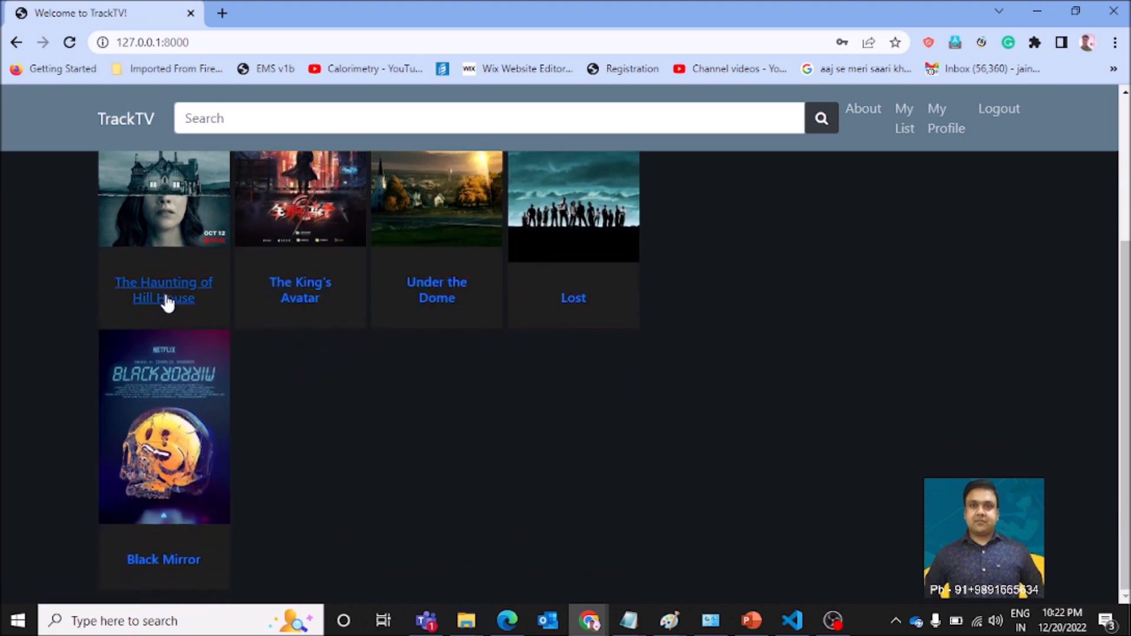
Rate The Haunting of Hill House five stars and start adding it to the Top 5
left_click(162, 290)
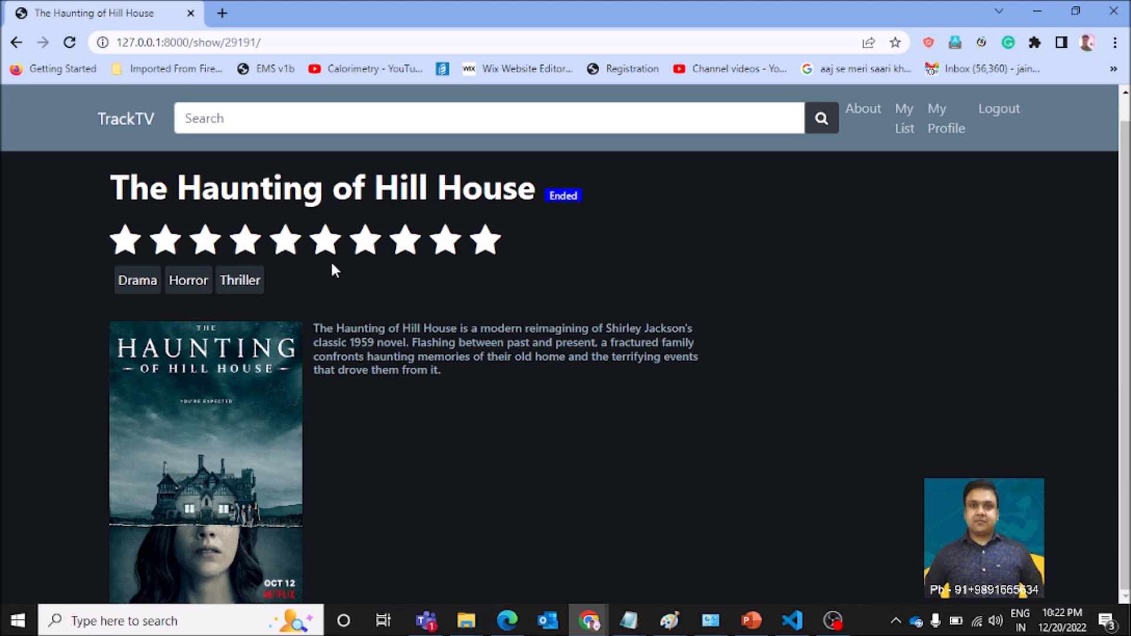
mouse_move(287, 272)
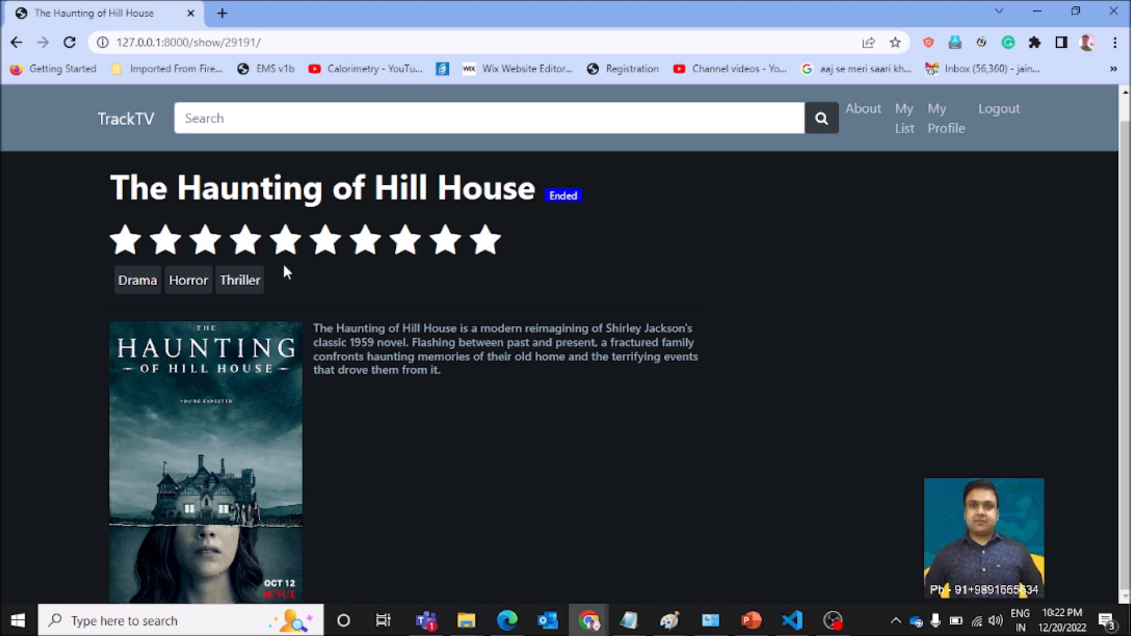
mouse_move(285, 242)
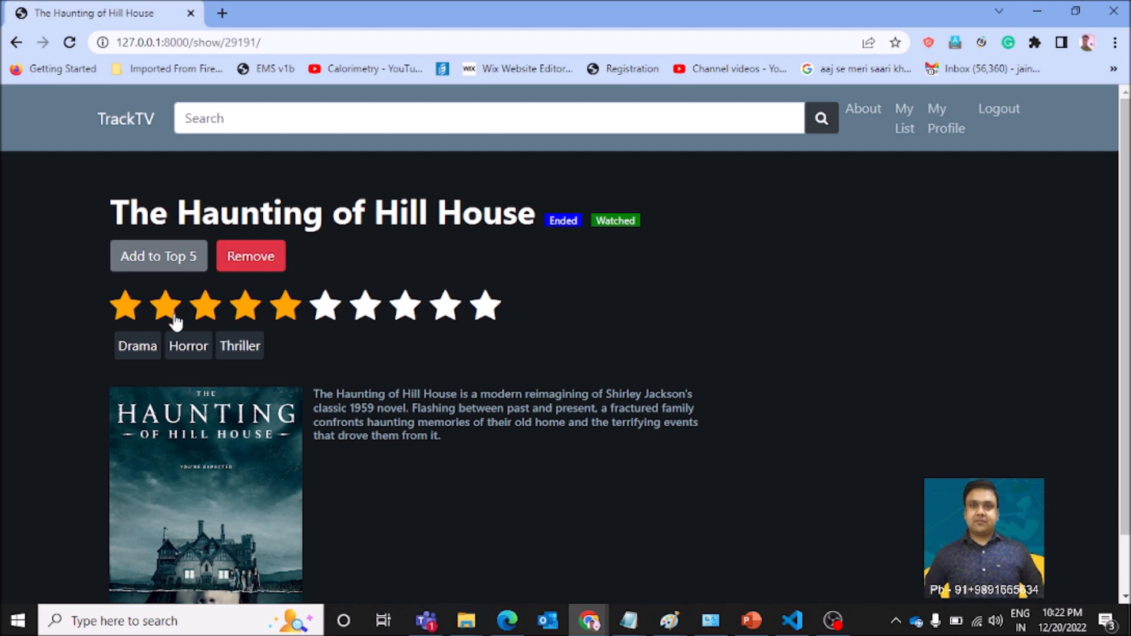
mouse_move(250, 267)
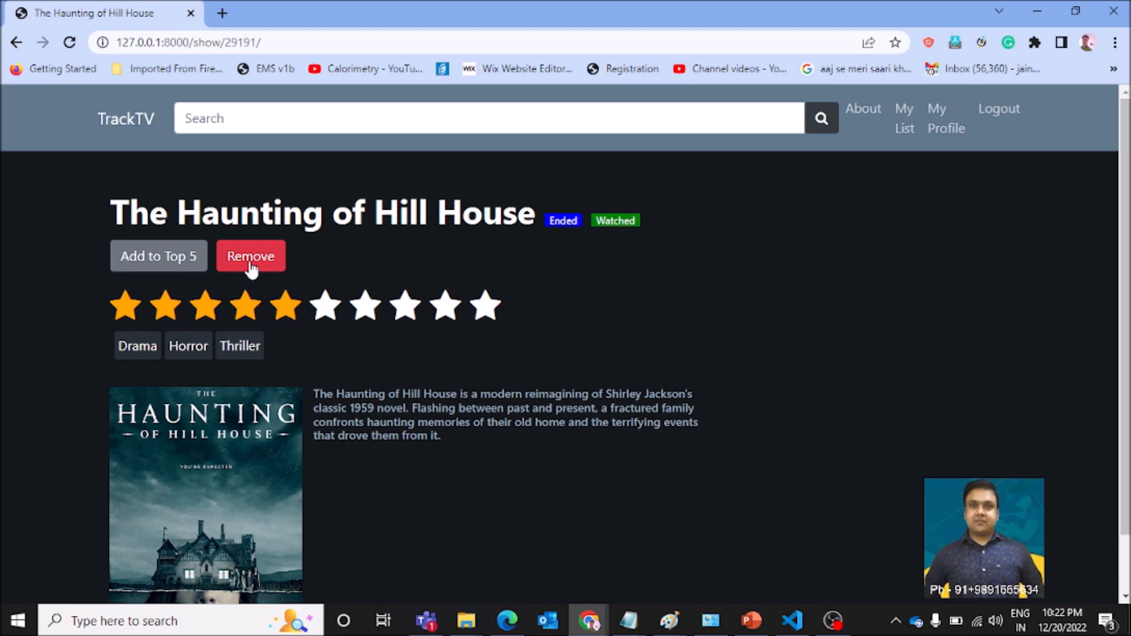
left_click(158, 256)
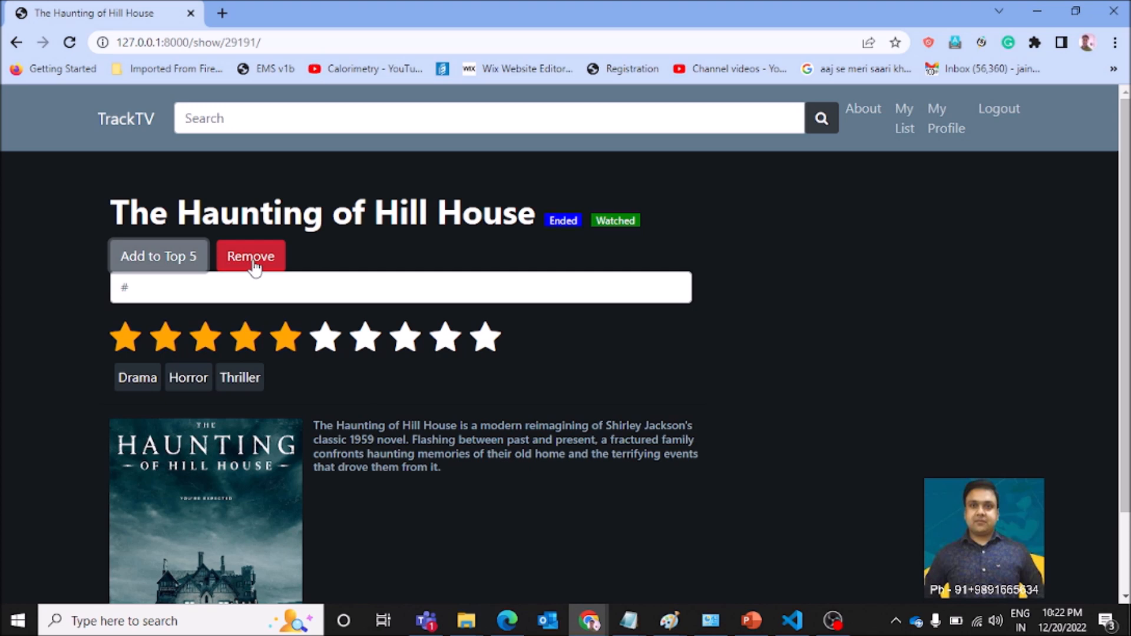
mouse_move(967, 208)
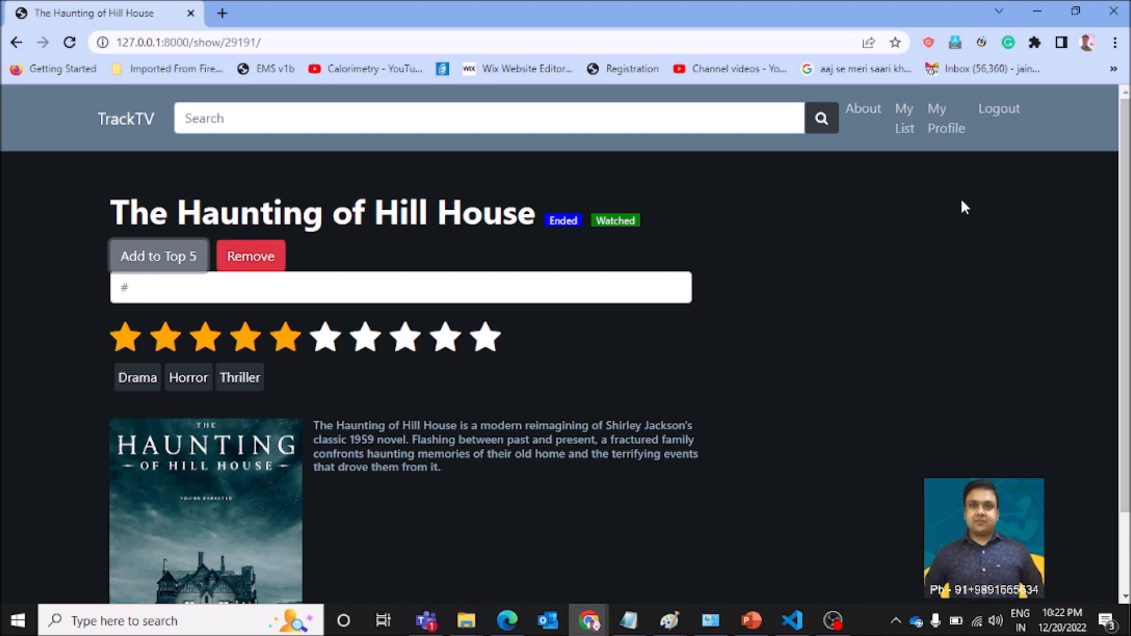
mouse_move(904, 118)
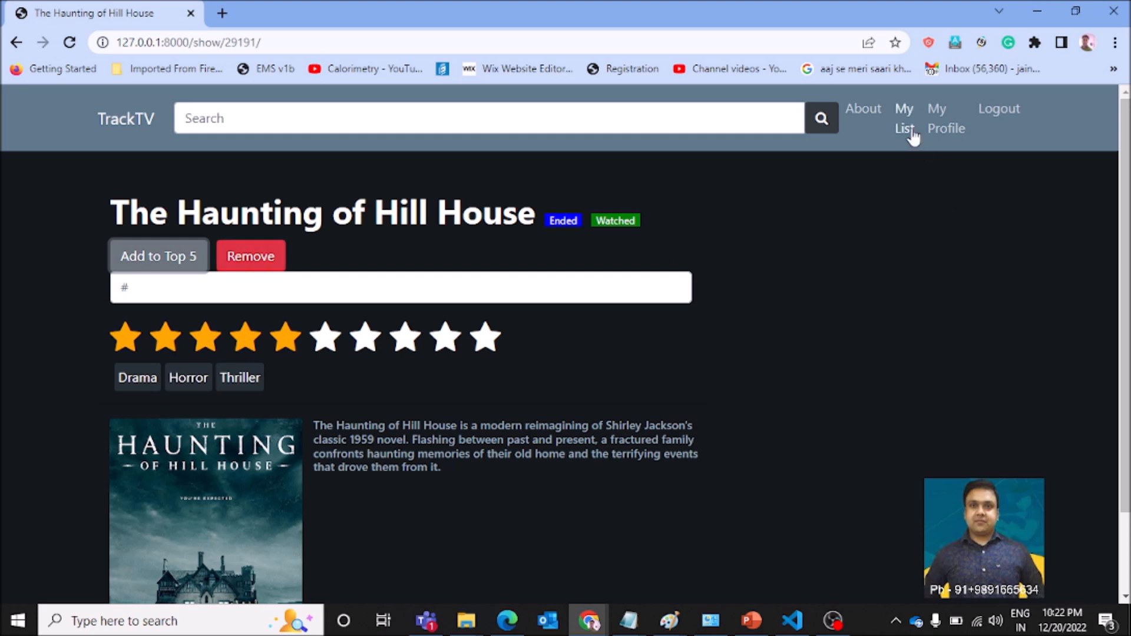
Sort Mohan's watched list by rating ascending, then descending
left_click(904, 117)
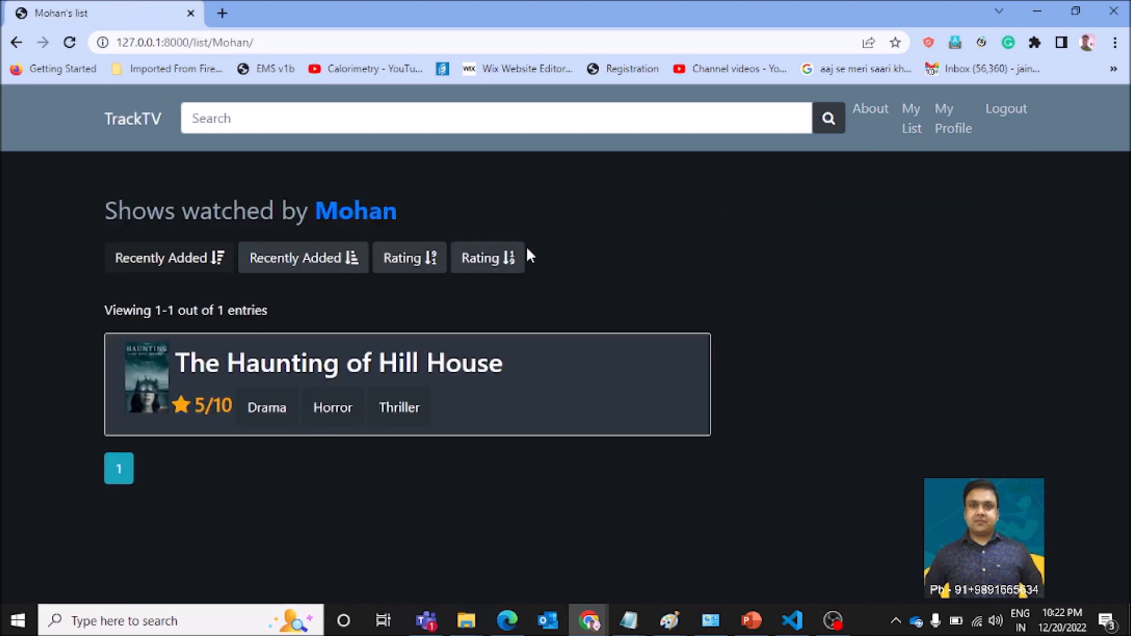
mouse_move(204, 333)
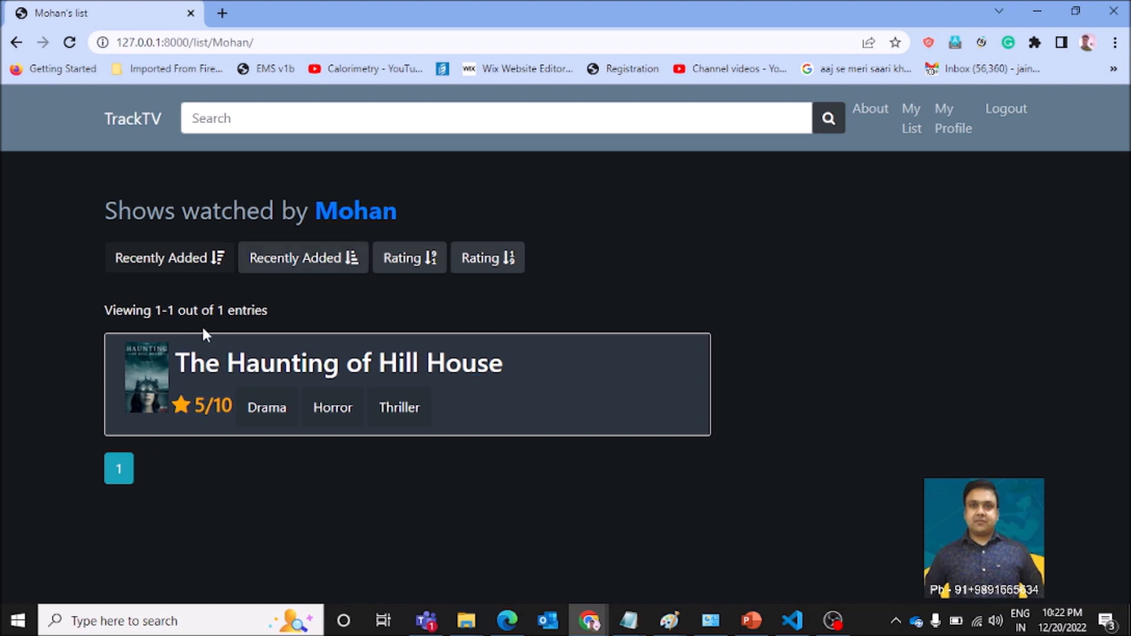
mouse_move(303, 258)
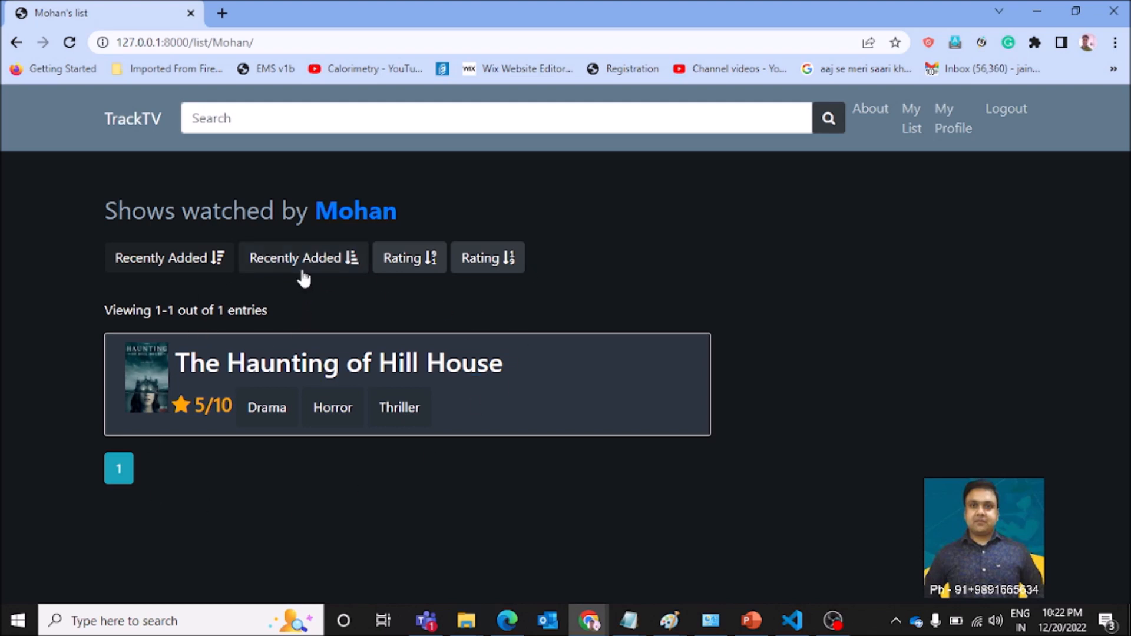
left_click(302, 259)
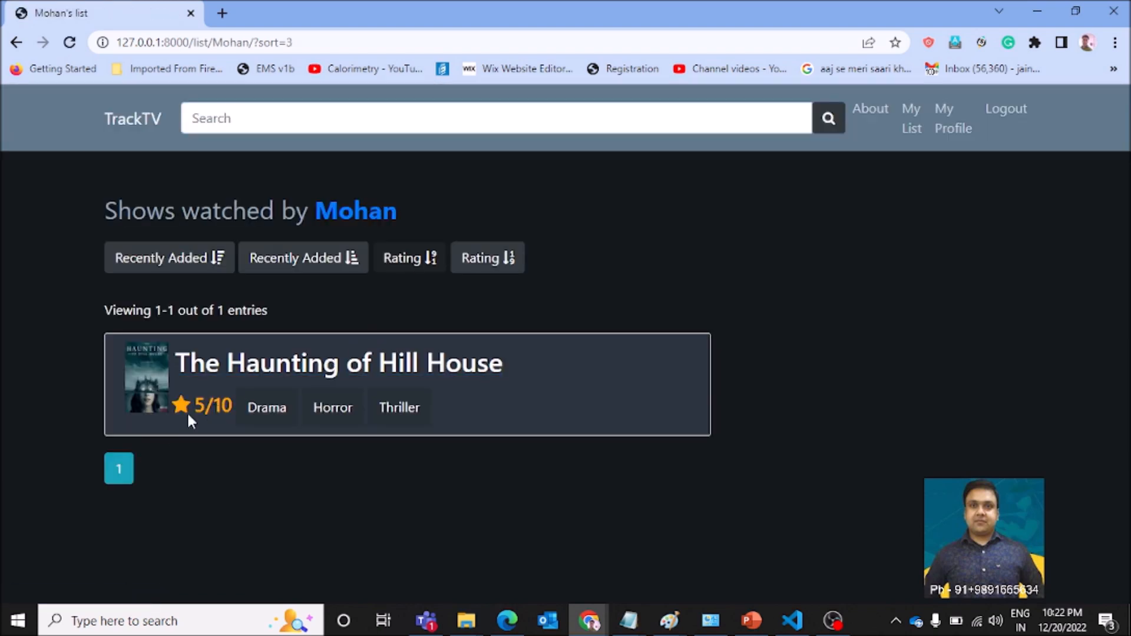
mouse_move(381, 423)
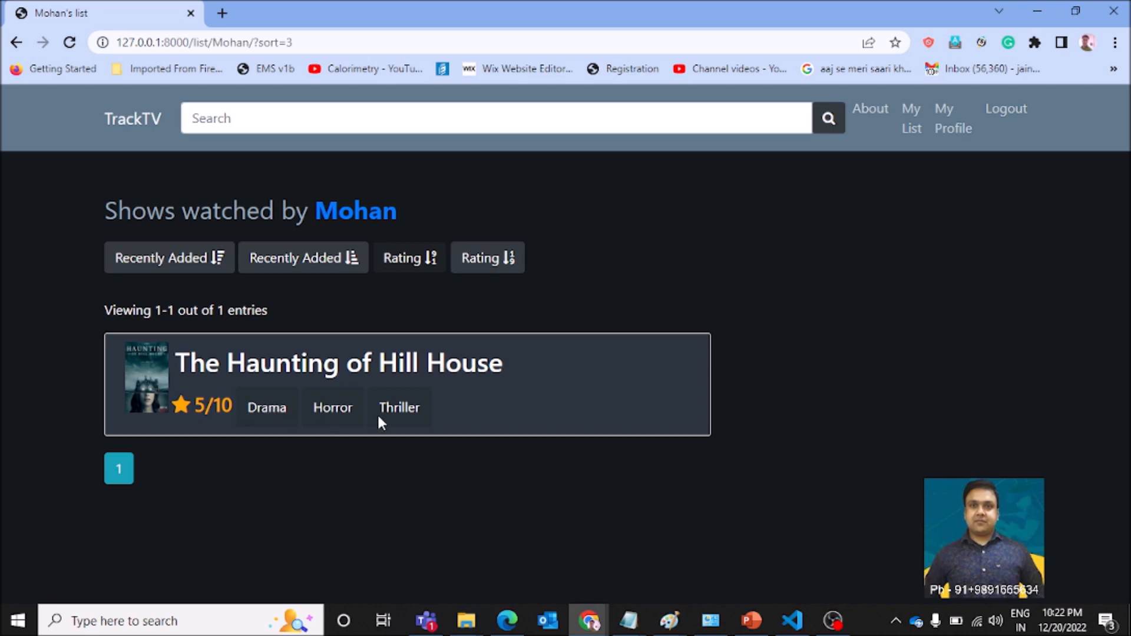
left_click(487, 259)
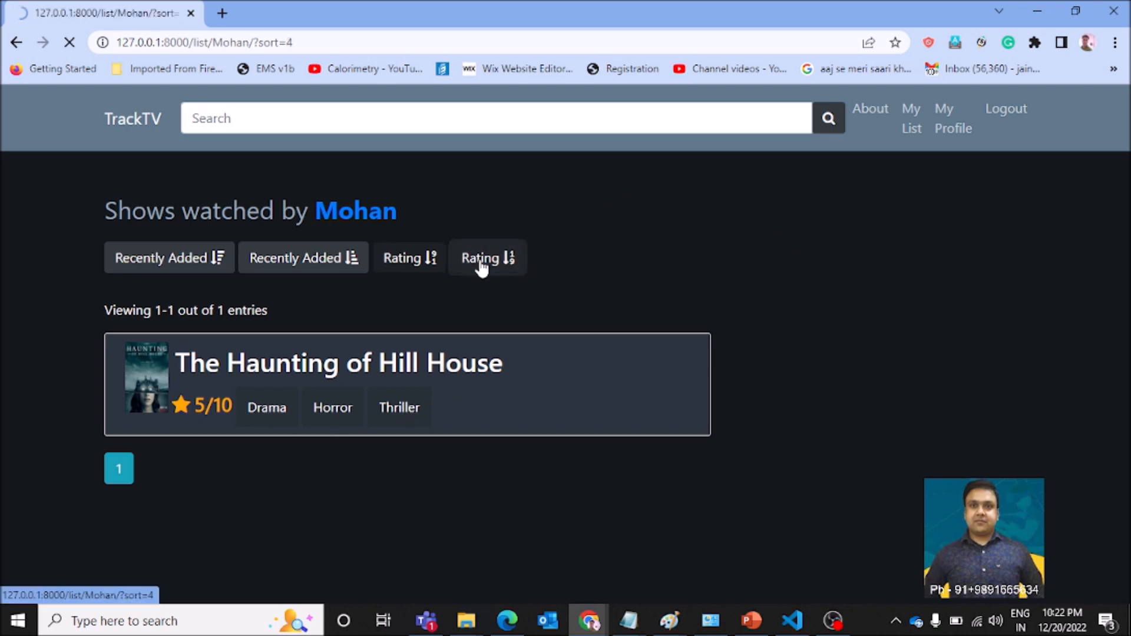
left_click(487, 258)
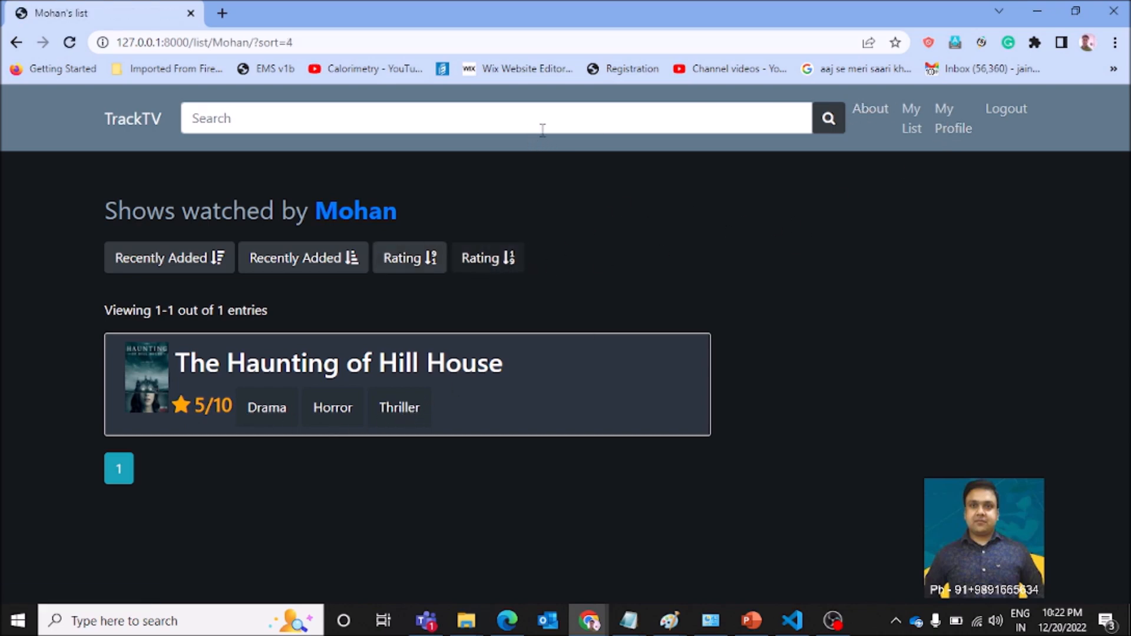
Search the catalog for 'Spiderman' and scroll through the Spider-Man results
type("S")
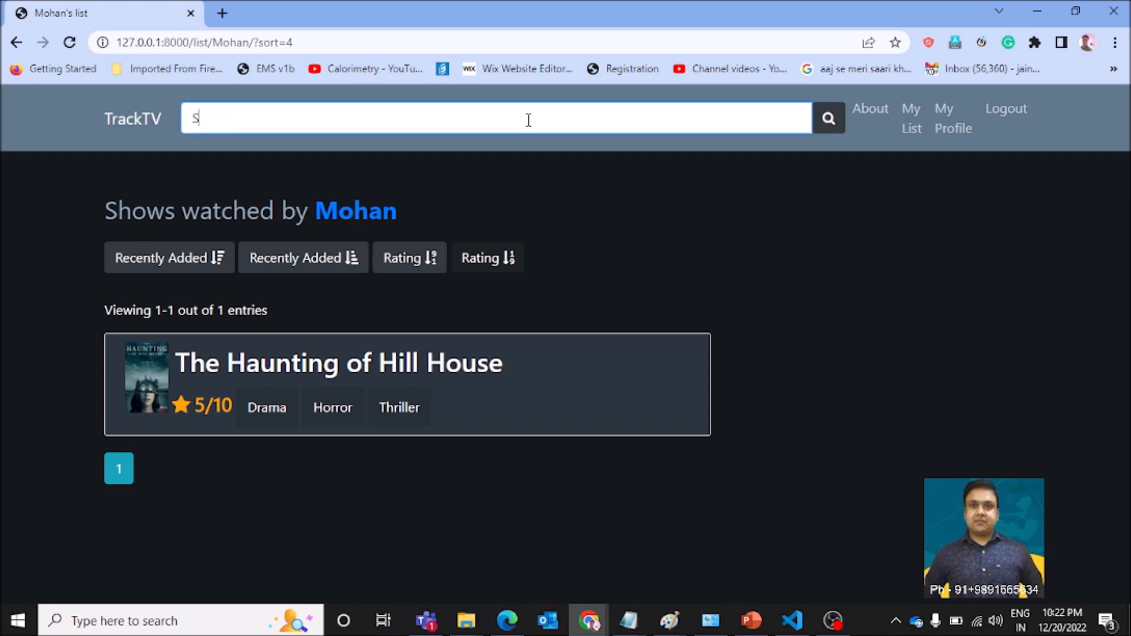
type("pid")
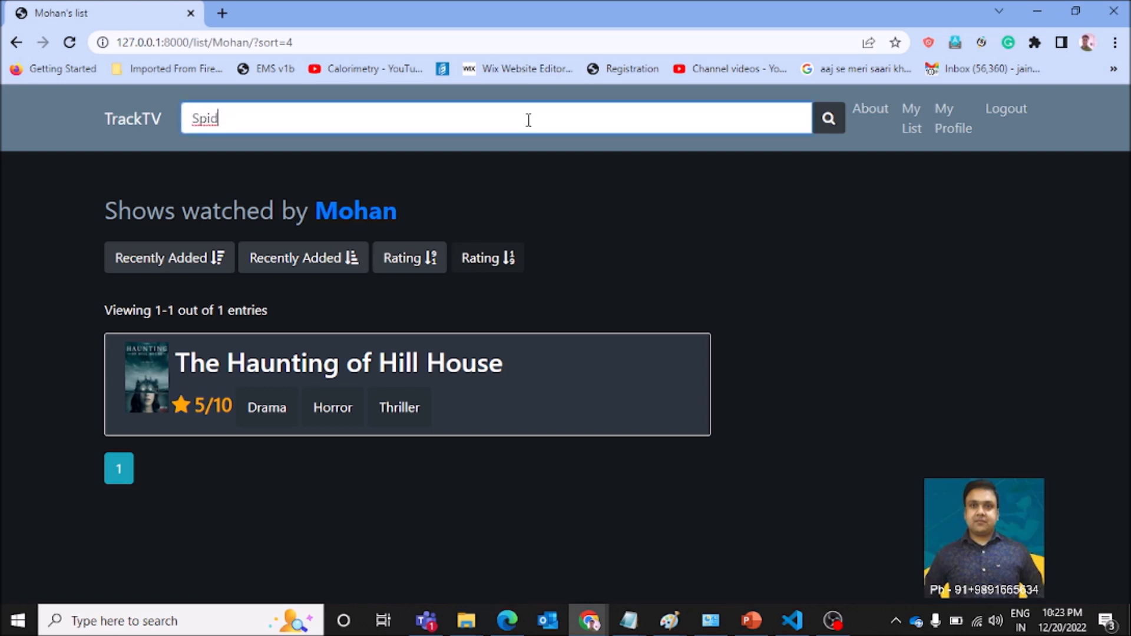
type("erma")
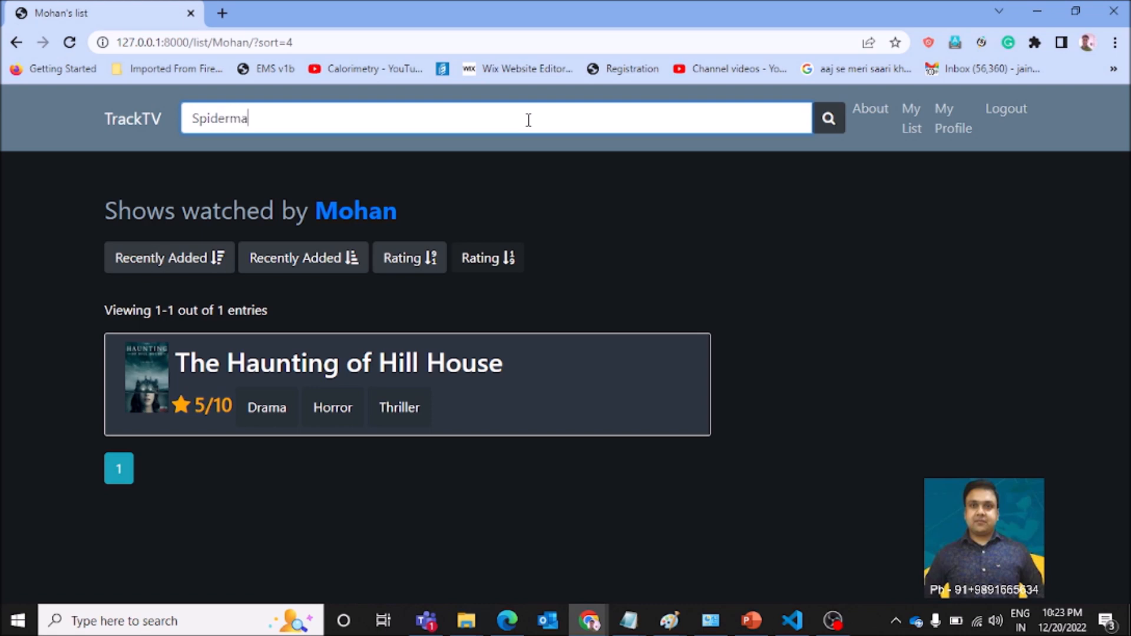
type("n")
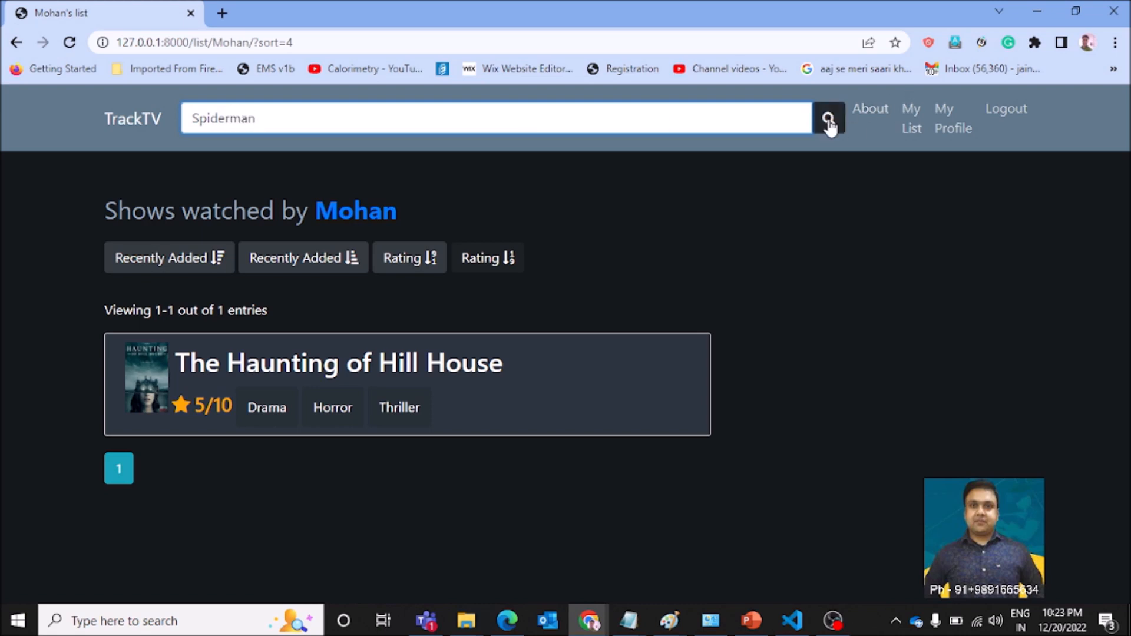
left_click(829, 117)
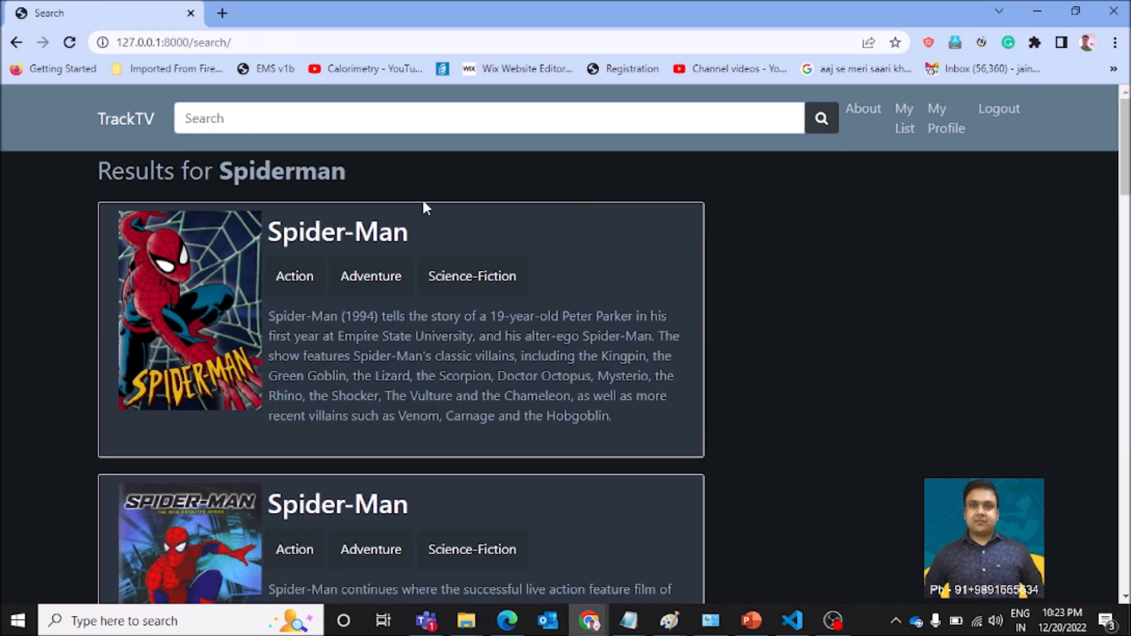
scroll("down", 3)
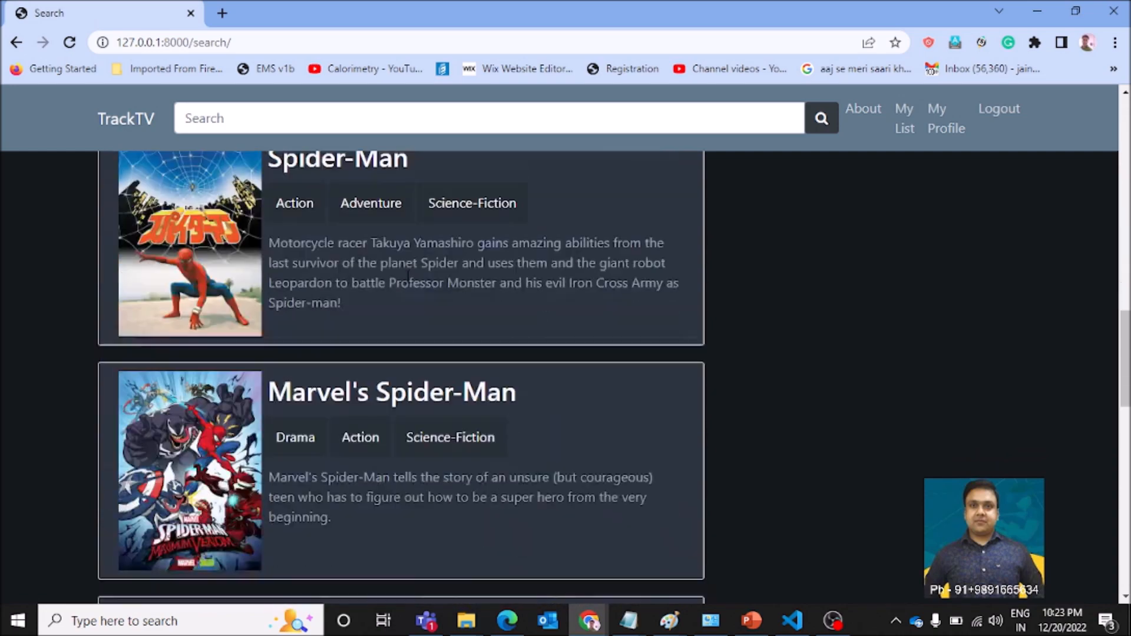
scroll("down", 3)
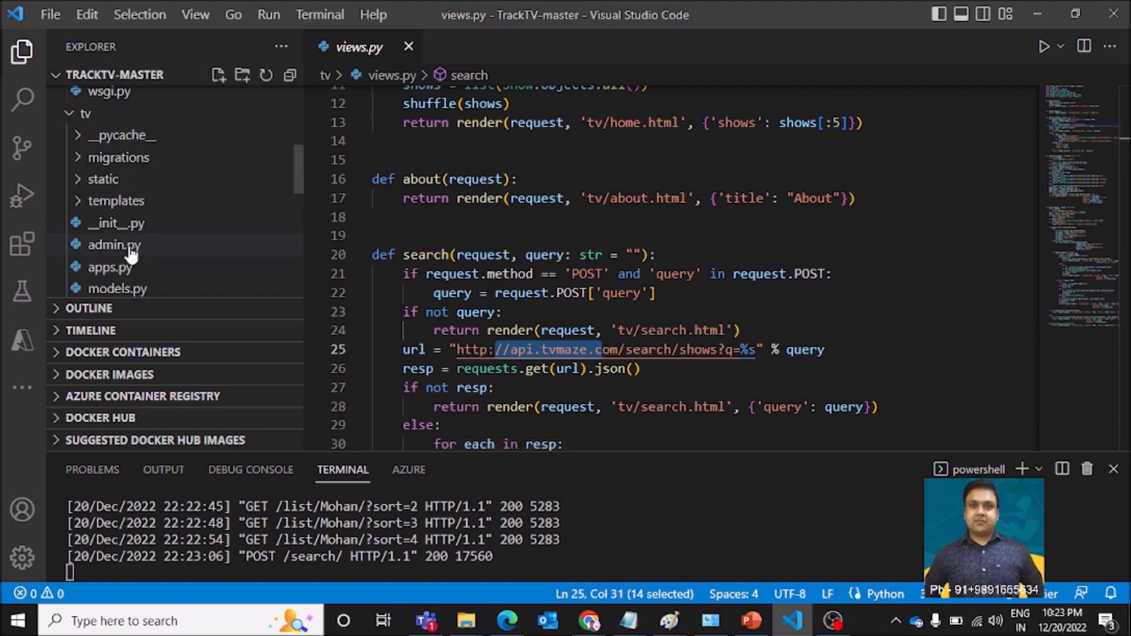
Scroll through views.py's TVmaze search view and the tv app files in the Explorer
scroll("down", 3)
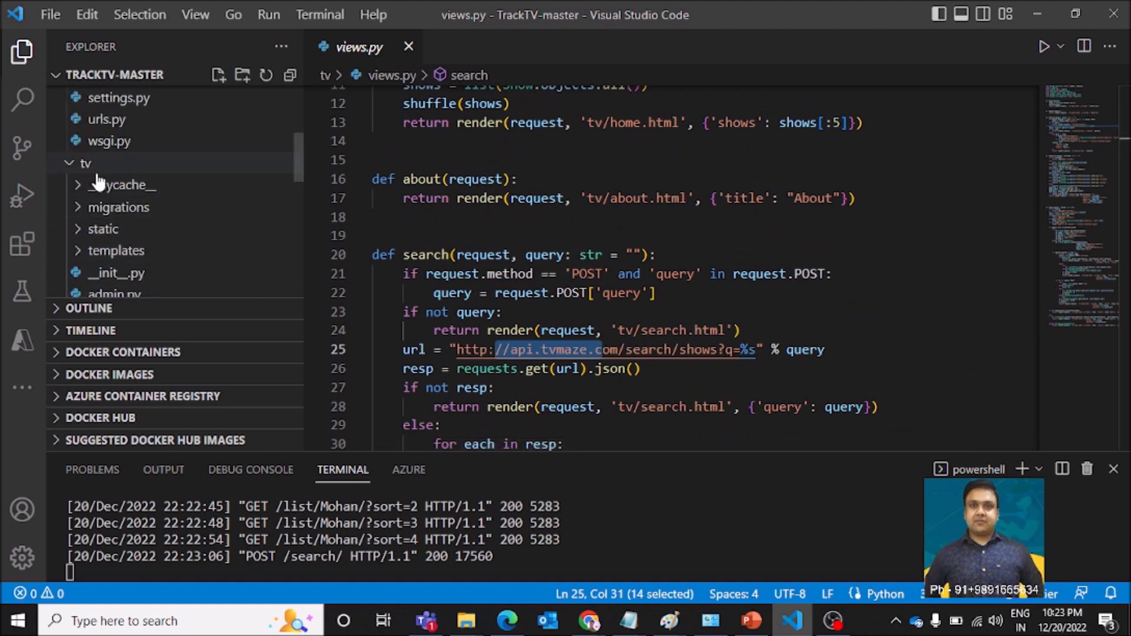
mouse_move(125, 185)
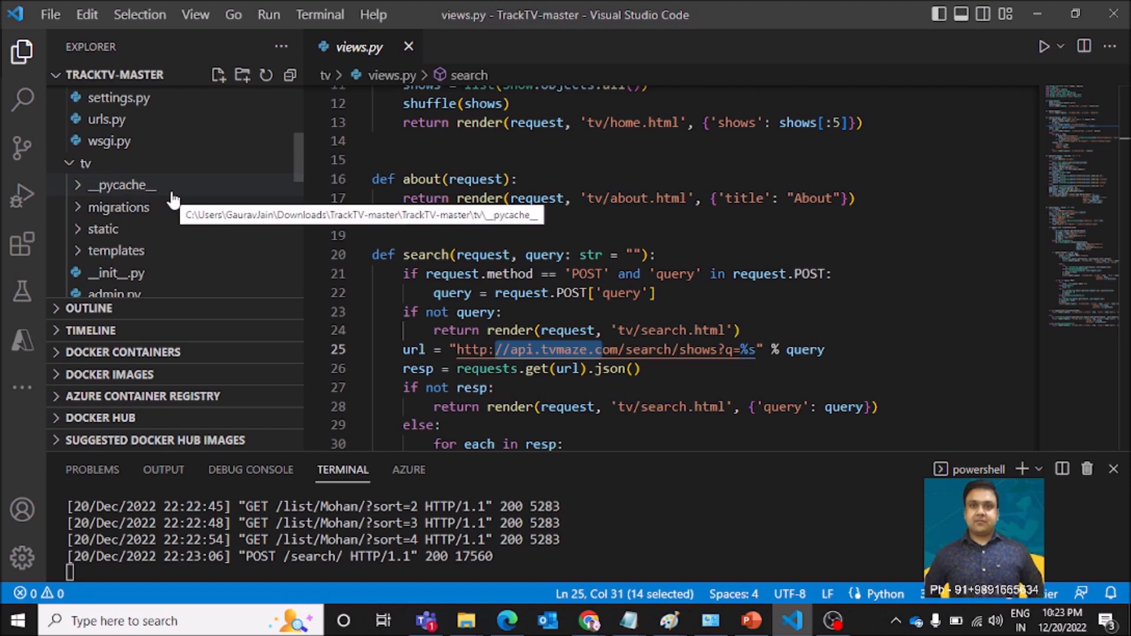
mouse_move(112, 179)
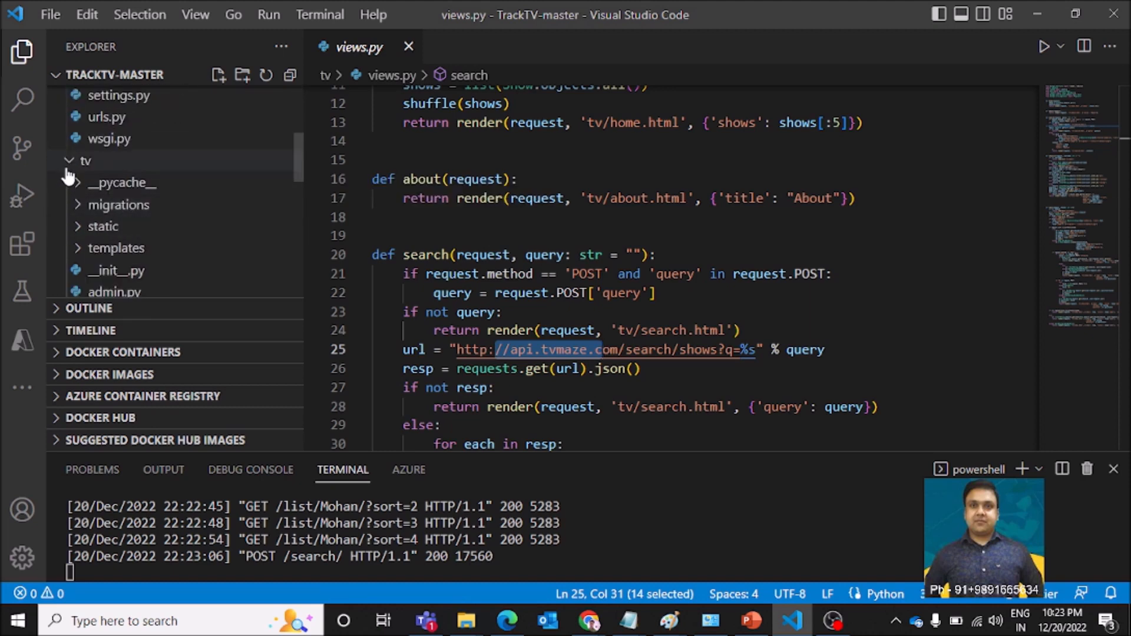
scroll("down", 3)
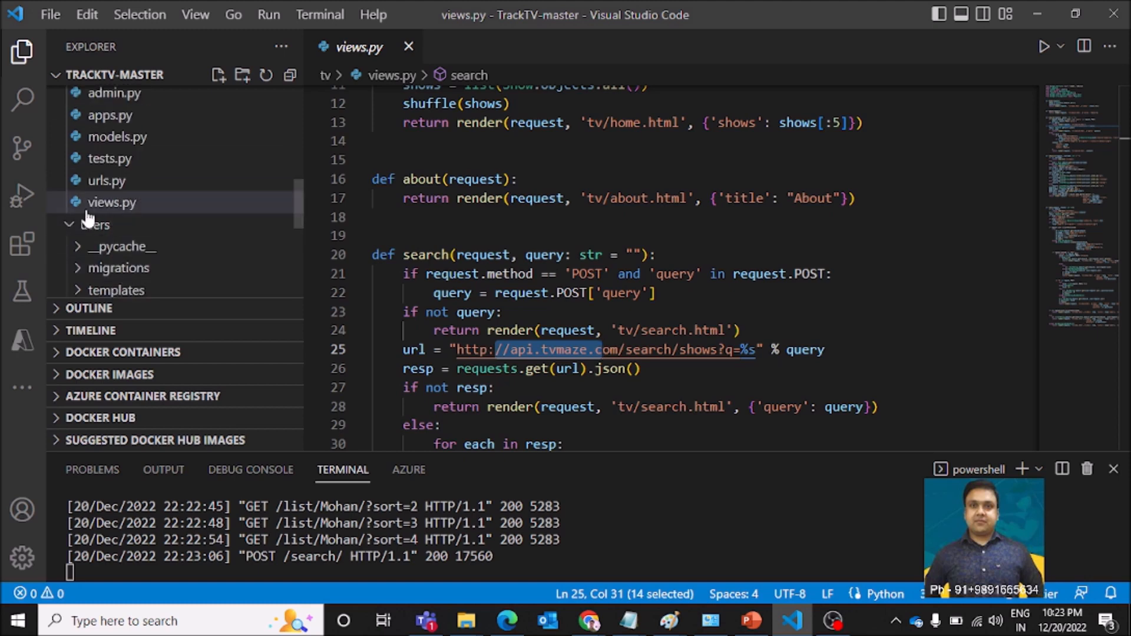
mouse_move(97, 214)
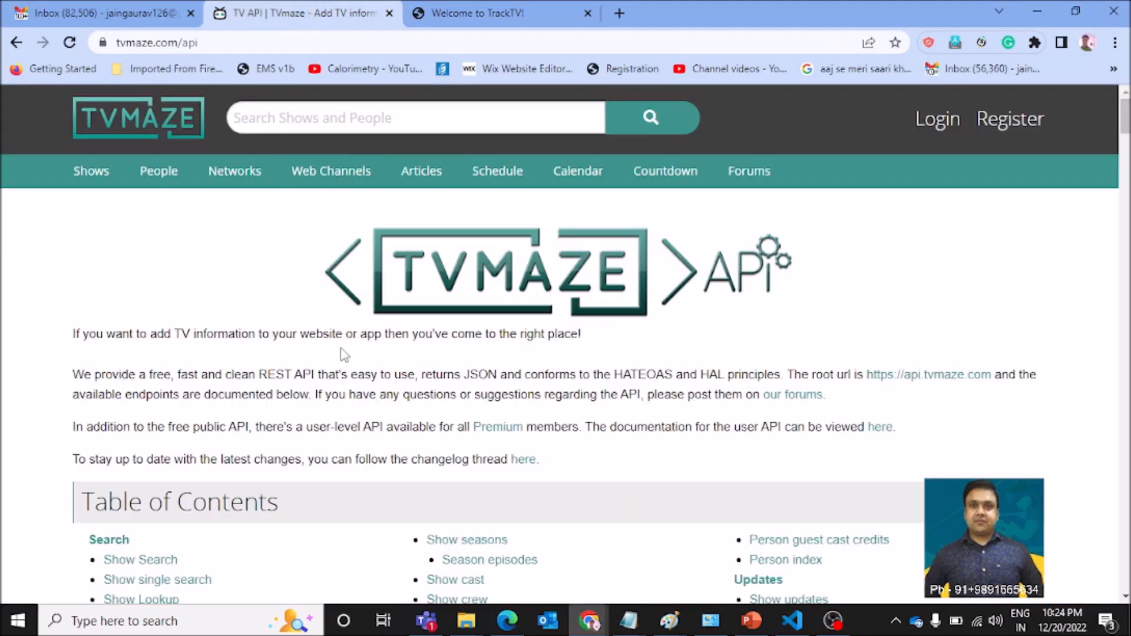
Scroll the TVmaze API documentation that supplies the show data
scroll("down", 3)
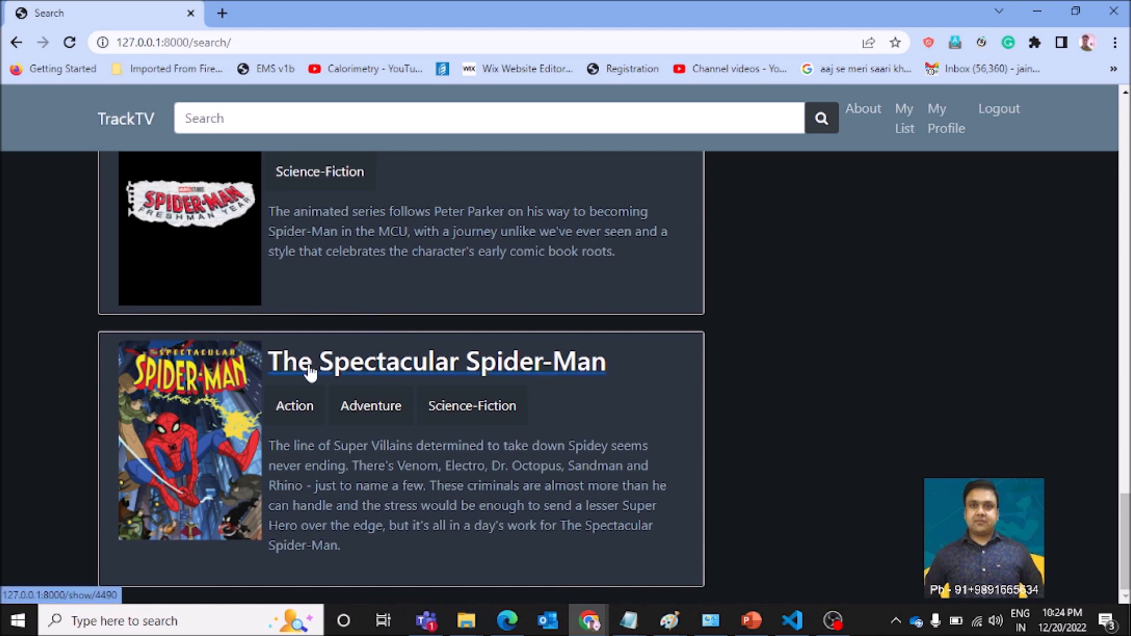
Rate The Spectacular Spider-Man 7 out of 10 from the search results
left_click(436, 362)
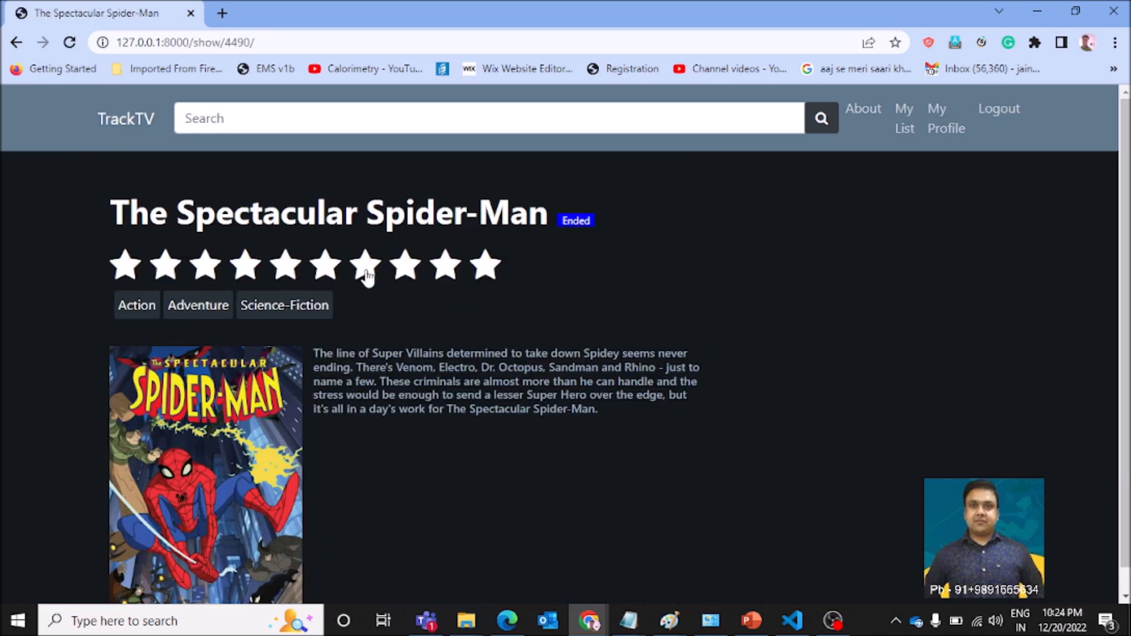
left_click(365, 265)
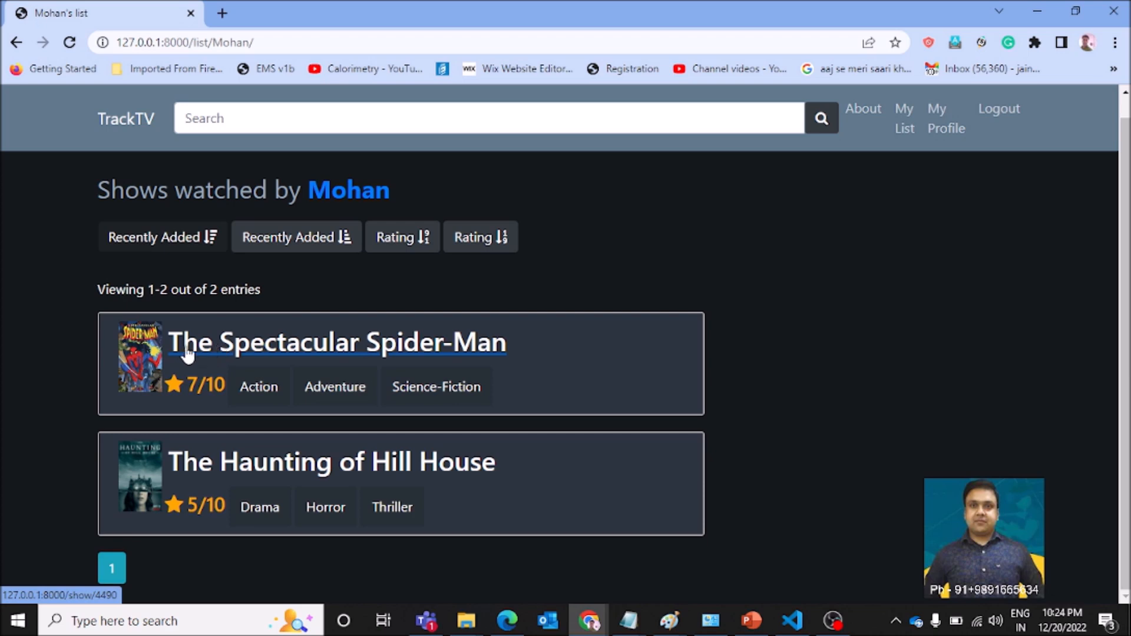
mouse_move(251, 355)
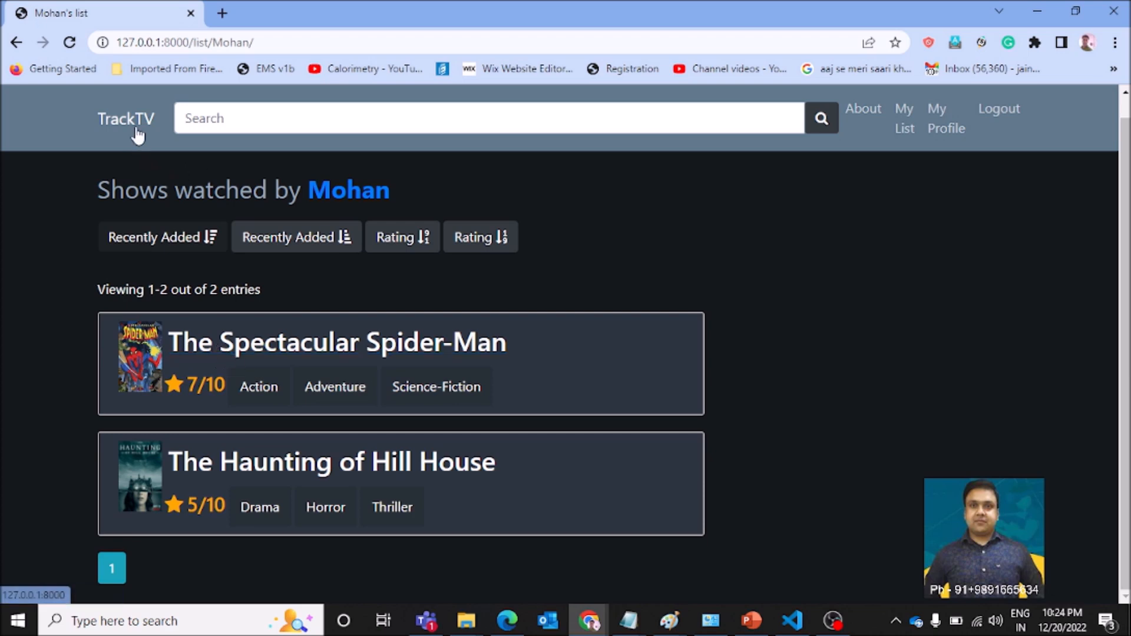
Return to the home page and scroll to the Popular shows section with Twin Peaks
left_click(126, 118)
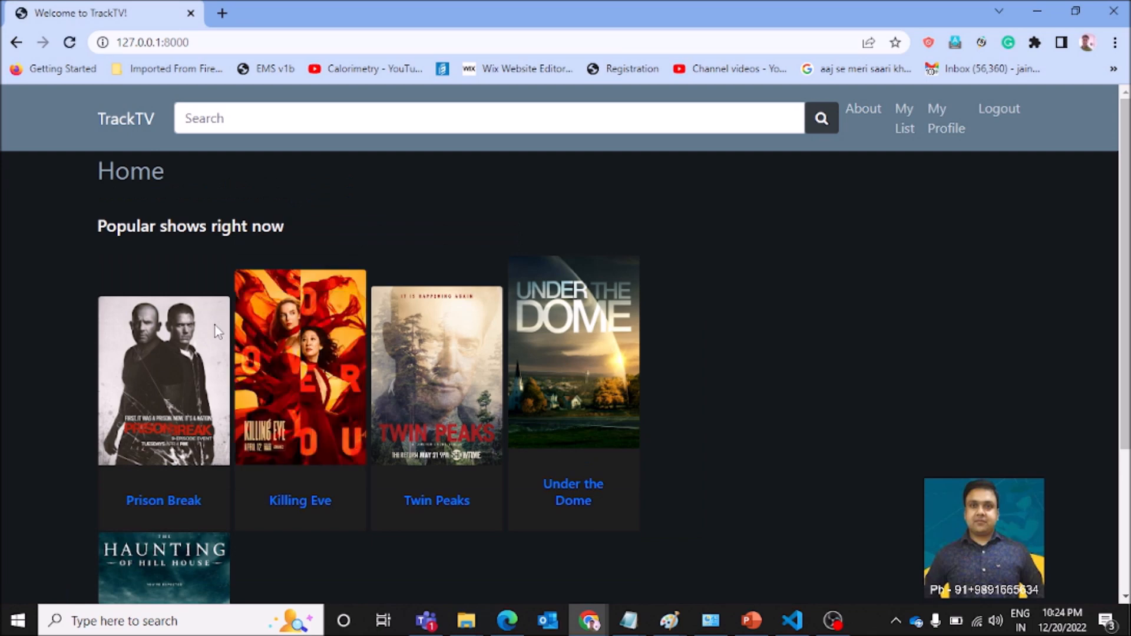
scroll("down", 3)
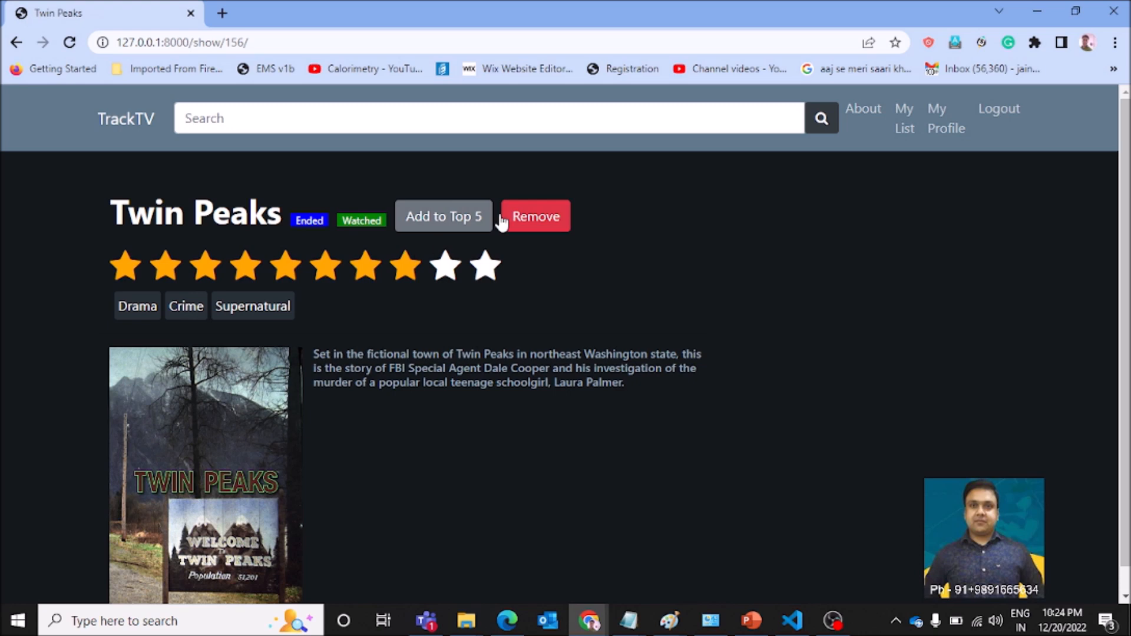
mouse_move(904, 118)
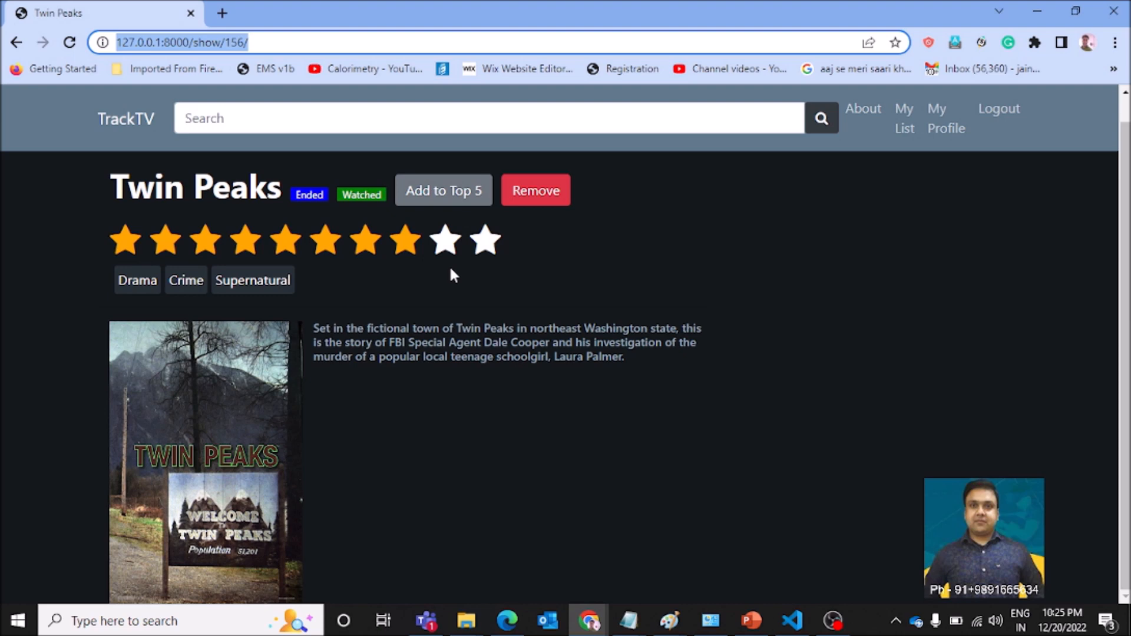
mouse_move(455, 272)
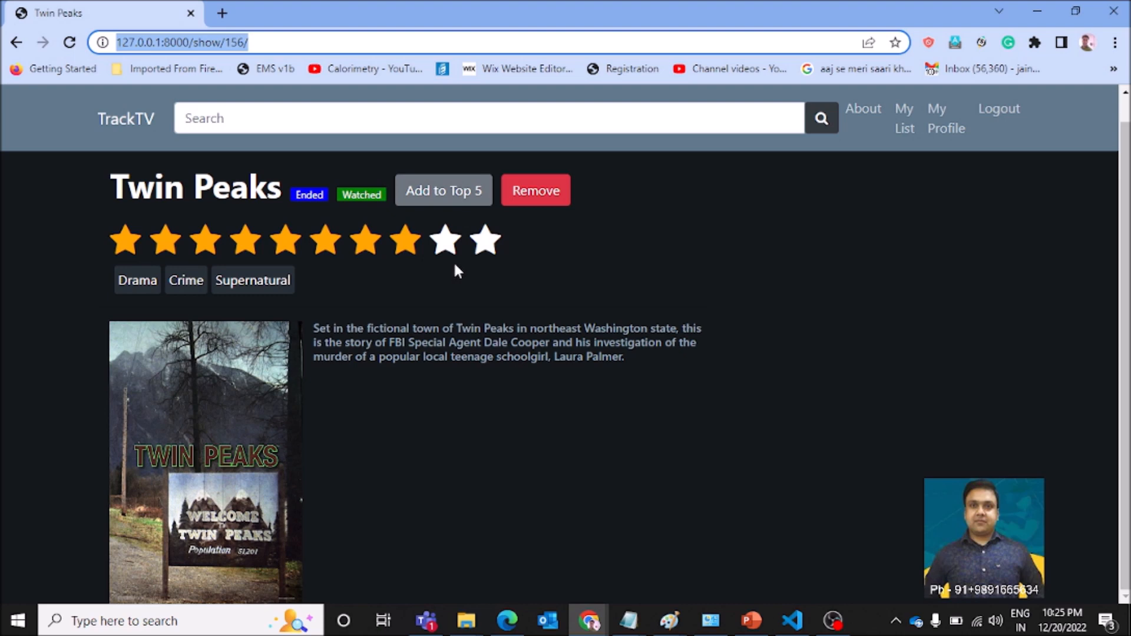